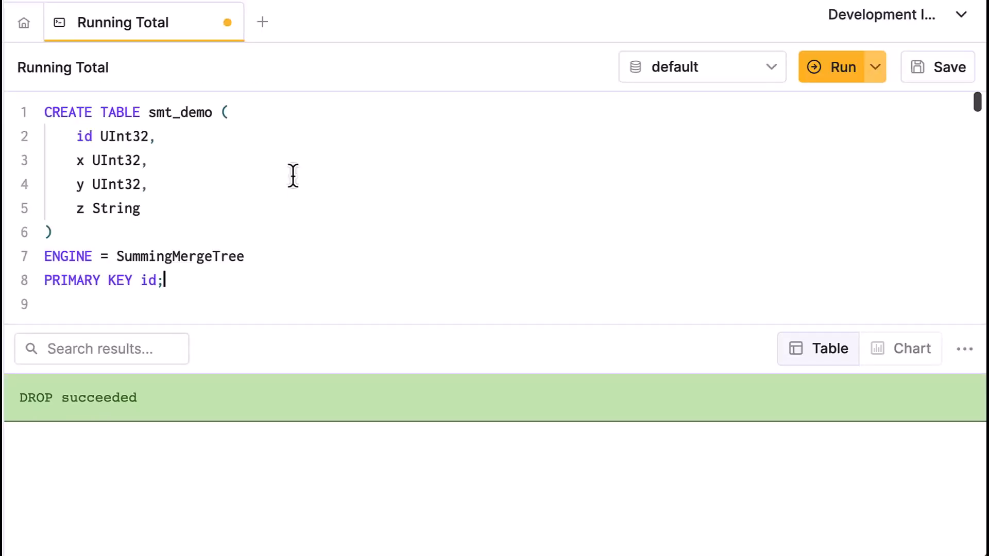
{"action": "mouse_move", "coordinate": [71, 136]}
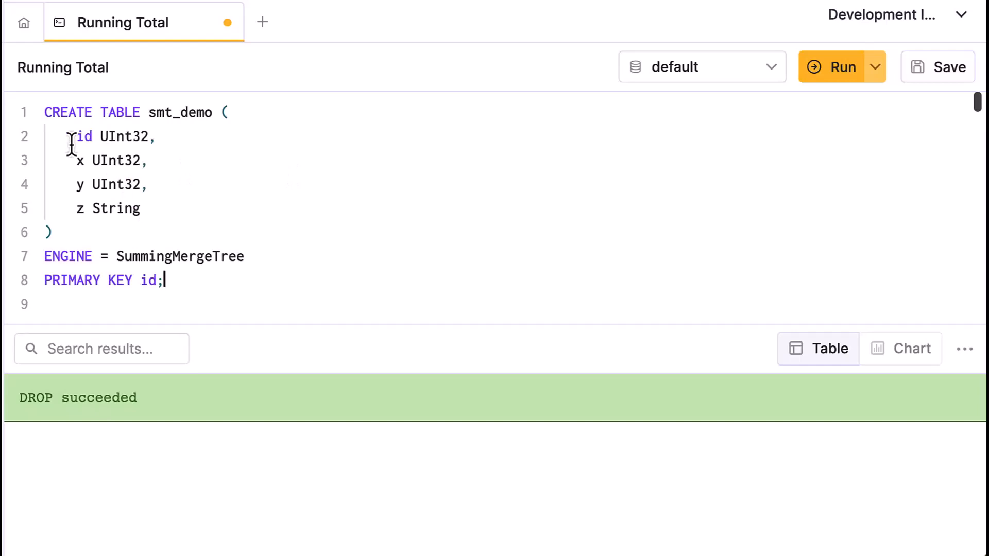
Step: Review the smt_demo definition (id column, PRIMARY KEY id, SummingMergeTree engine) and run the CREATE TABLE
{"action": "double_click", "coordinate": [80, 136]}
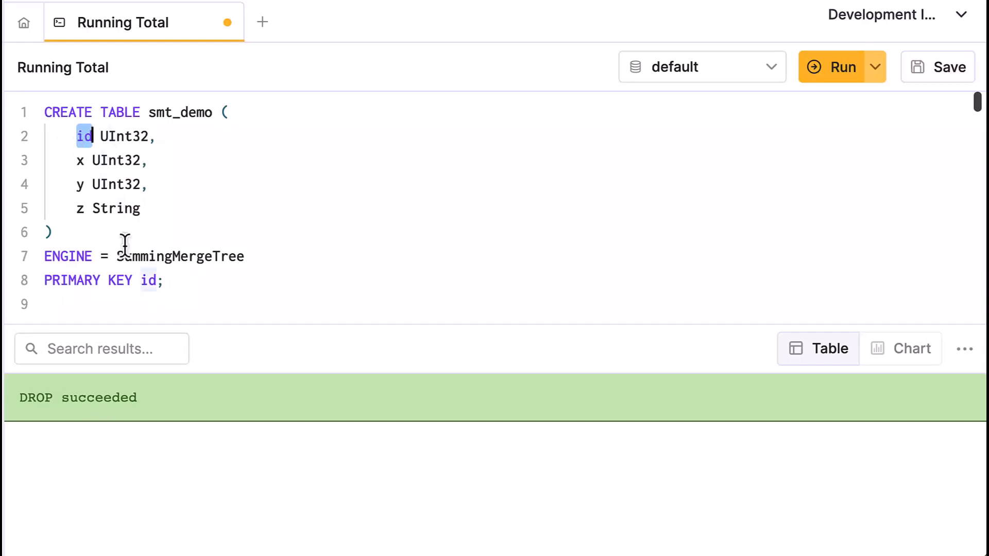
{"action": "double_click", "coordinate": [150, 280]}
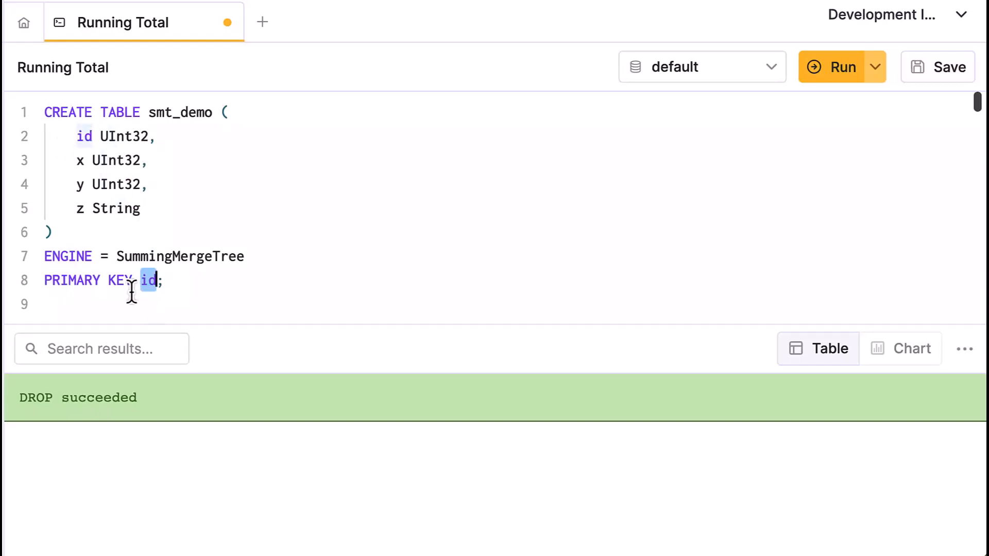
{"action": "left_click_drag", "start_coordinate": [73, 161], "coordinate": [72, 184]}
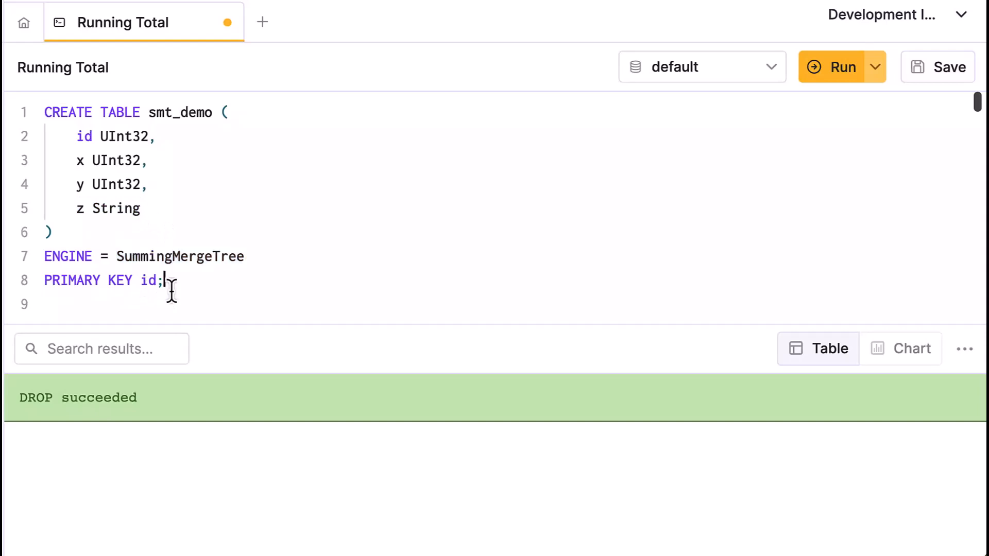
{"action": "left_click", "coordinate": [834, 67]}
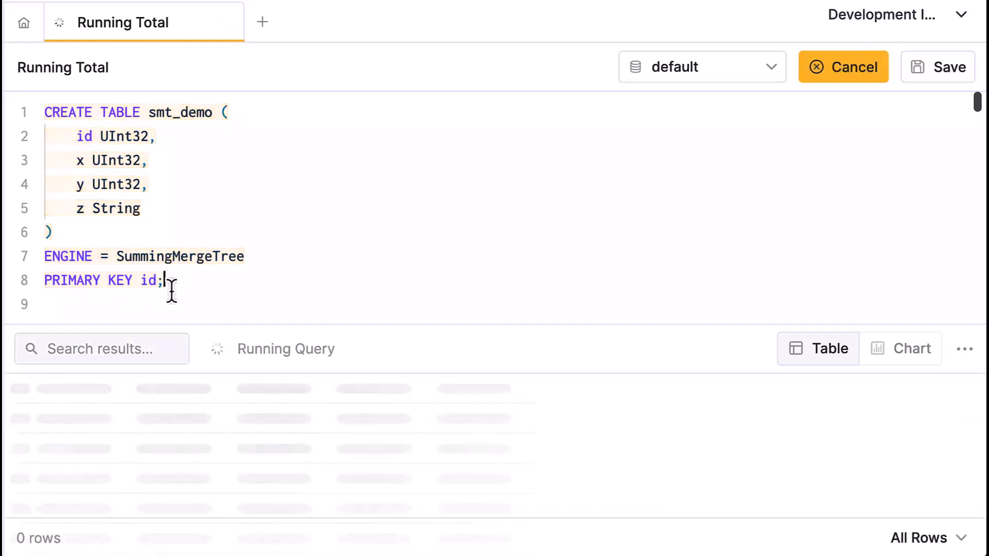
Step: Review the four demo rows (two with id 1, two with id 2) and run the INSERT into smt_demo
{"action": "left_click", "coordinate": [842, 67]}
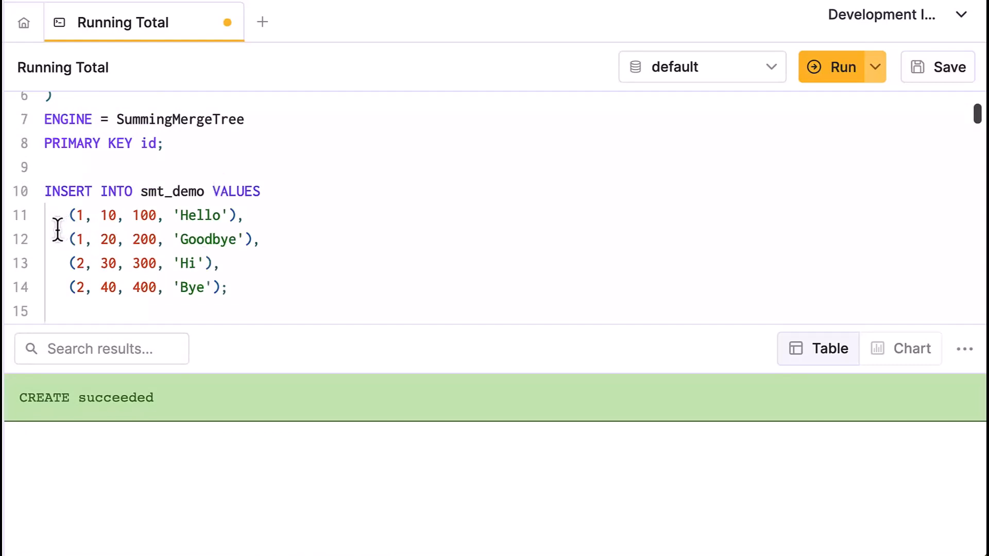
{"action": "left_click_drag", "start_coordinate": [57, 215], "coordinate": [230, 247]}
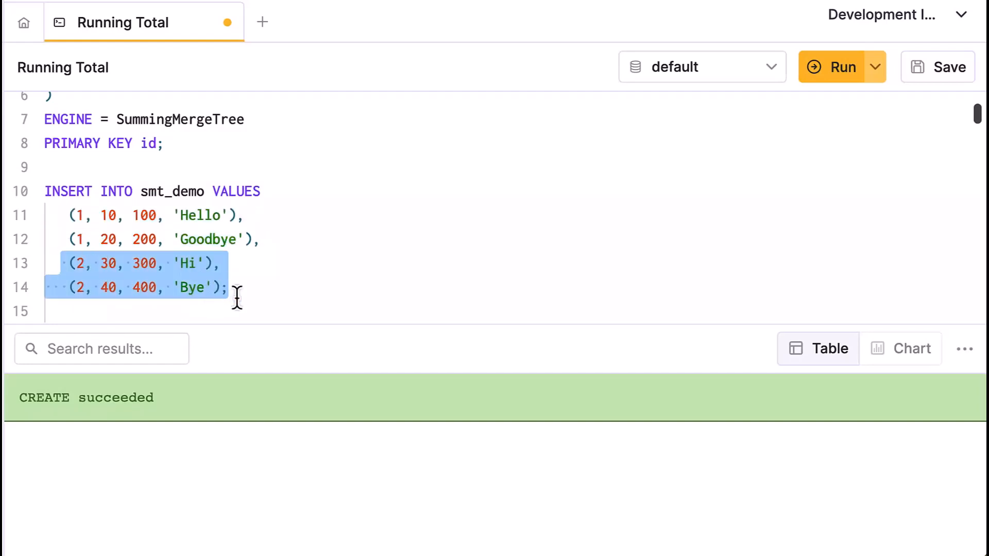
{"action": "left_click", "coordinate": [86, 215]}
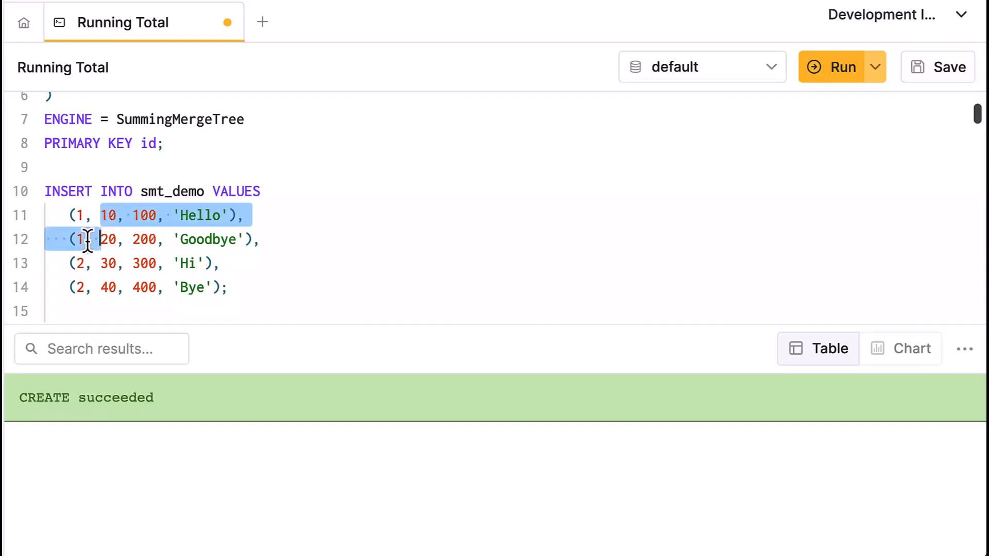
{"action": "left_click", "coordinate": [268, 288]}
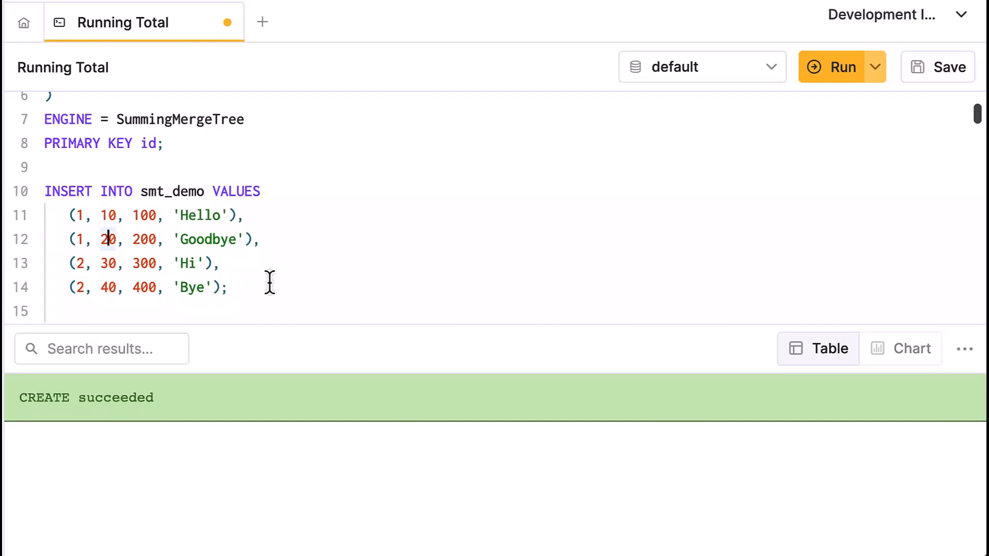
{"action": "left_click", "coordinate": [833, 67]}
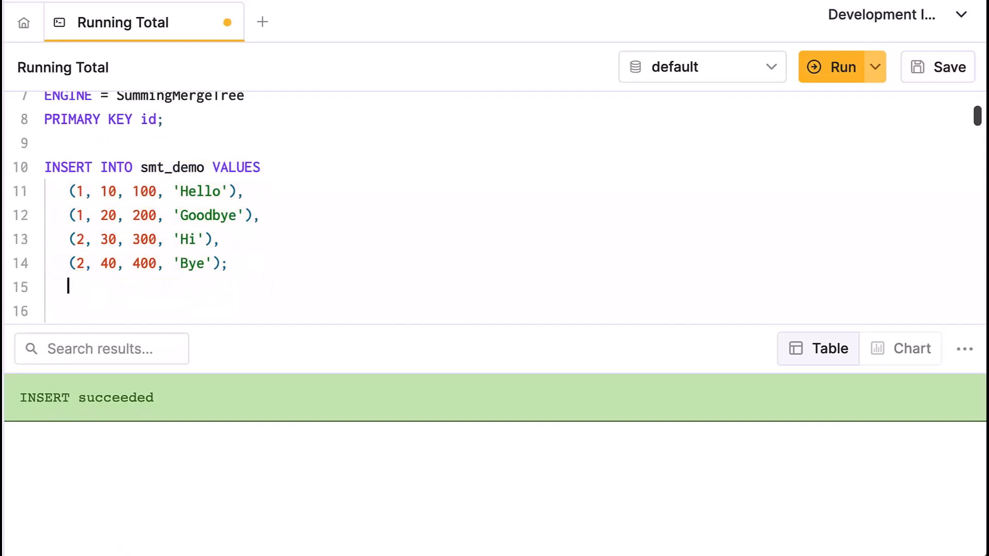
Step: Write SELECT * FROM smt_demo; on a new line
{"action": "type", "text": "SELECT"}
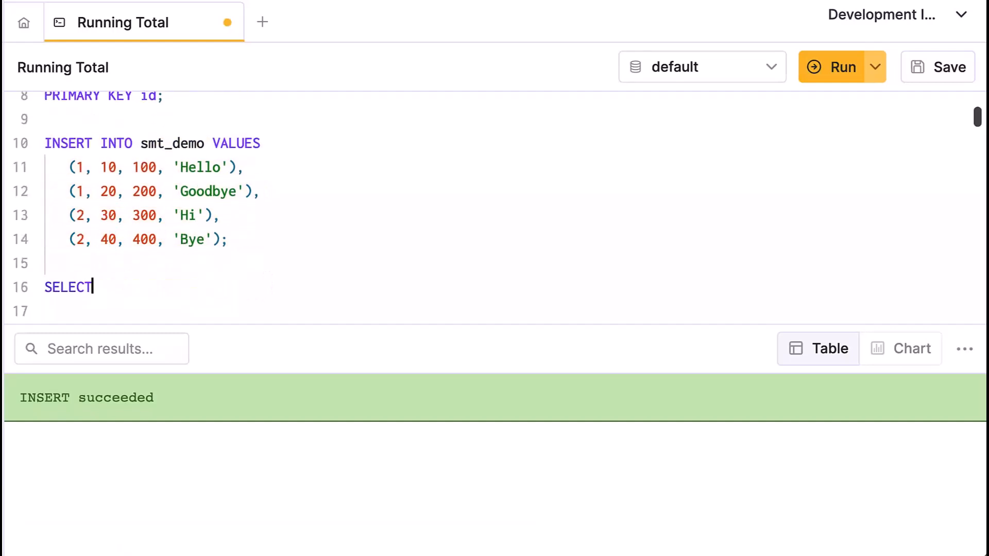
{"action": "type", "text": "* FROM s"}
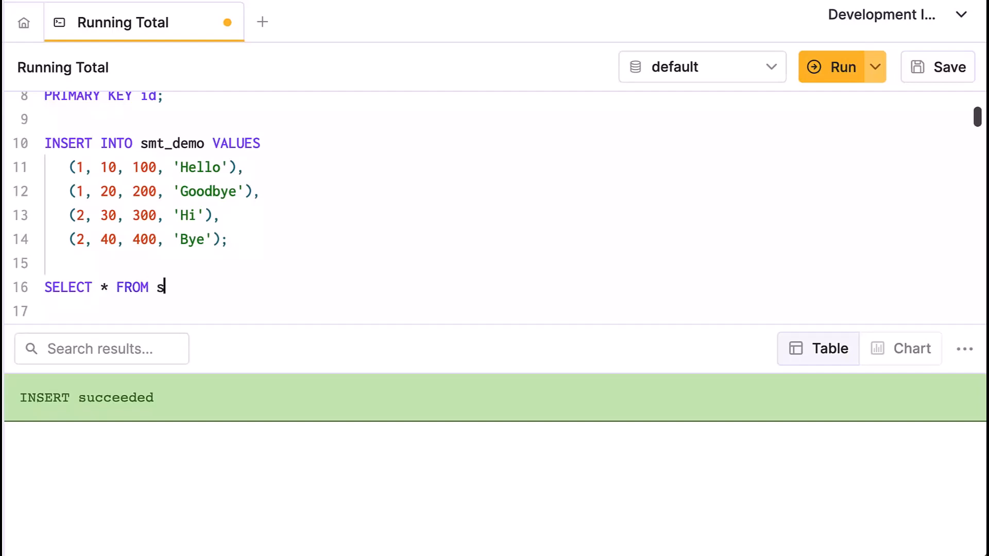
{"action": "type", "text": "mt_demo;"}
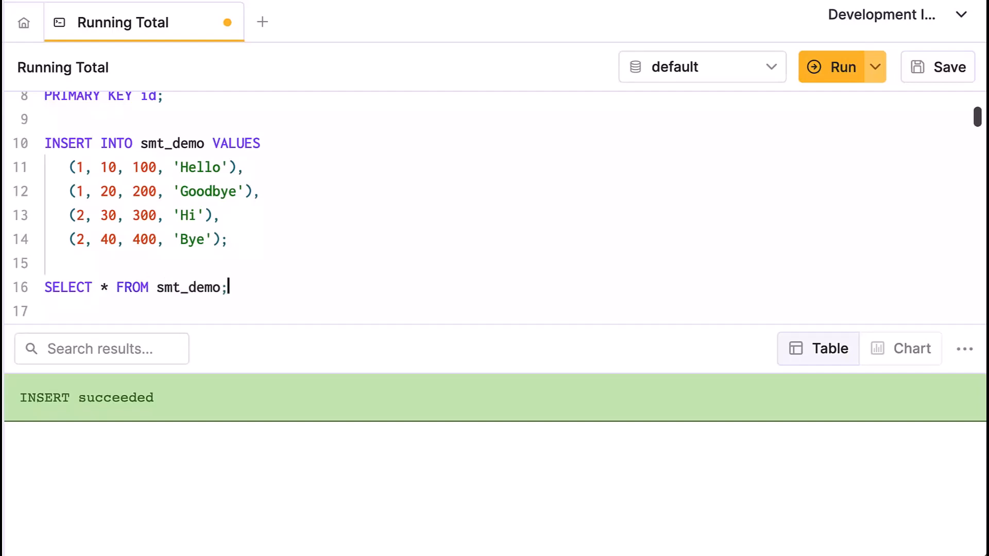
Step: Run the SELECT on smt_demo and check that id 1 returned 30, 300 with the Hello string
{"action": "left_click", "coordinate": [834, 67]}
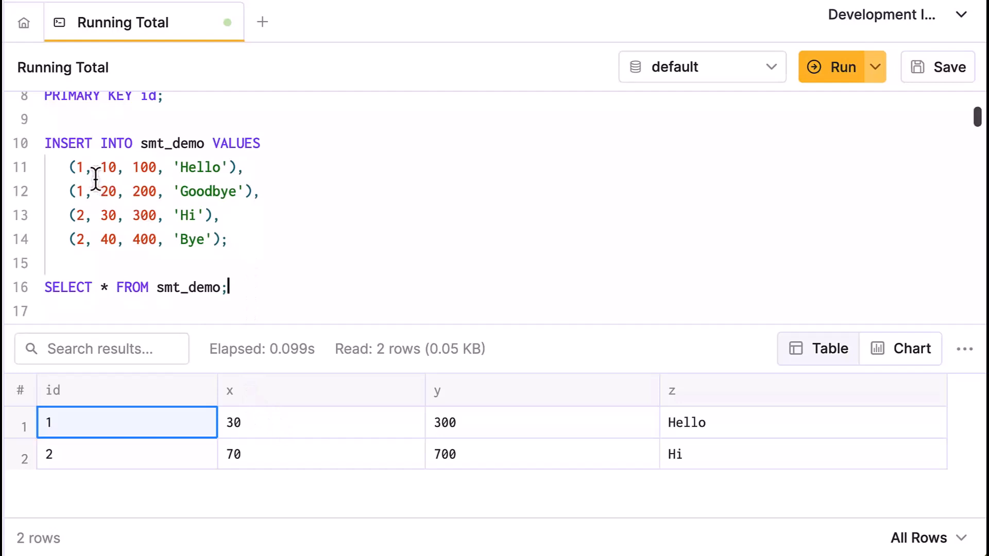
{"action": "double_click", "coordinate": [106, 167]}
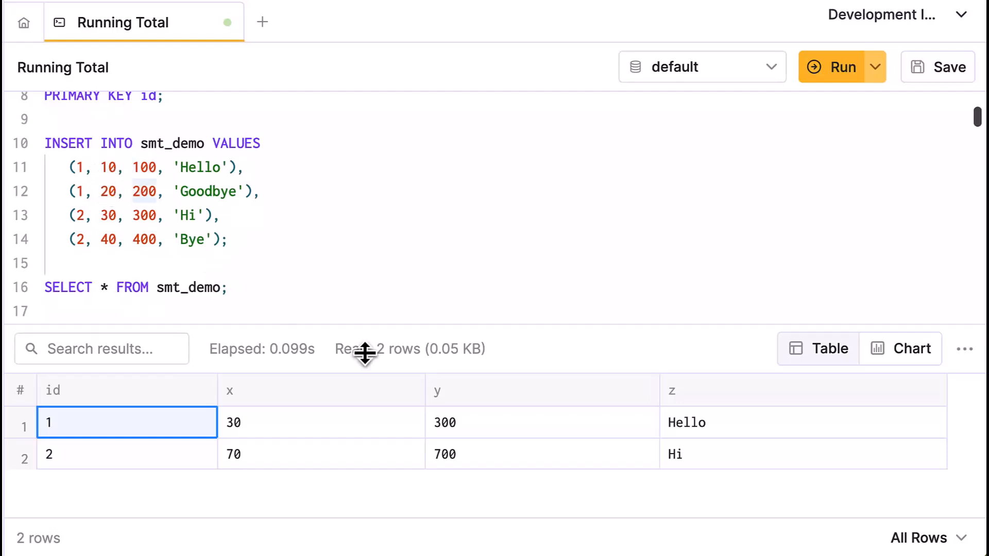
{"action": "left_click", "coordinate": [802, 423]}
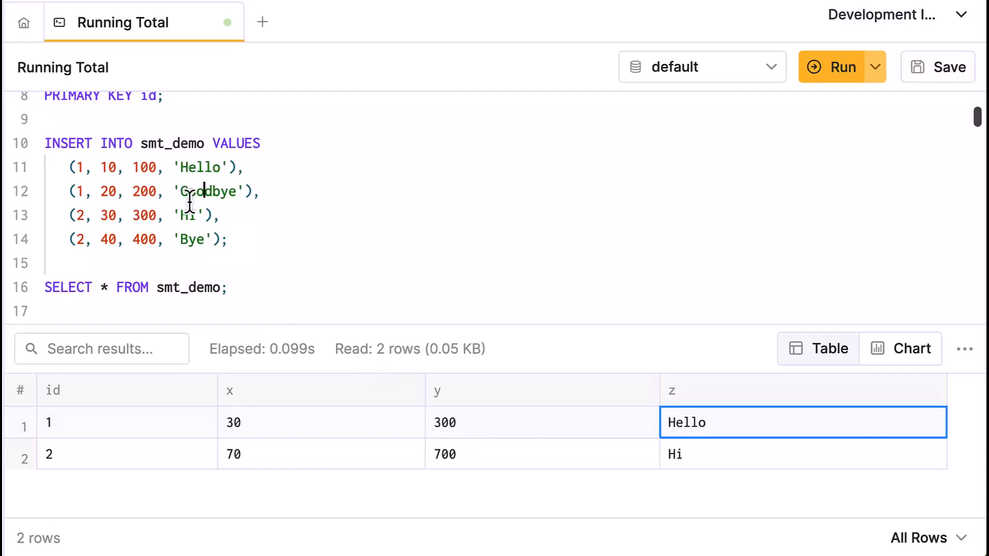
Step: Compare the discarded Goodbye string with the kept Hi string for id 2 in the insert values
{"action": "double_click", "coordinate": [205, 192]}
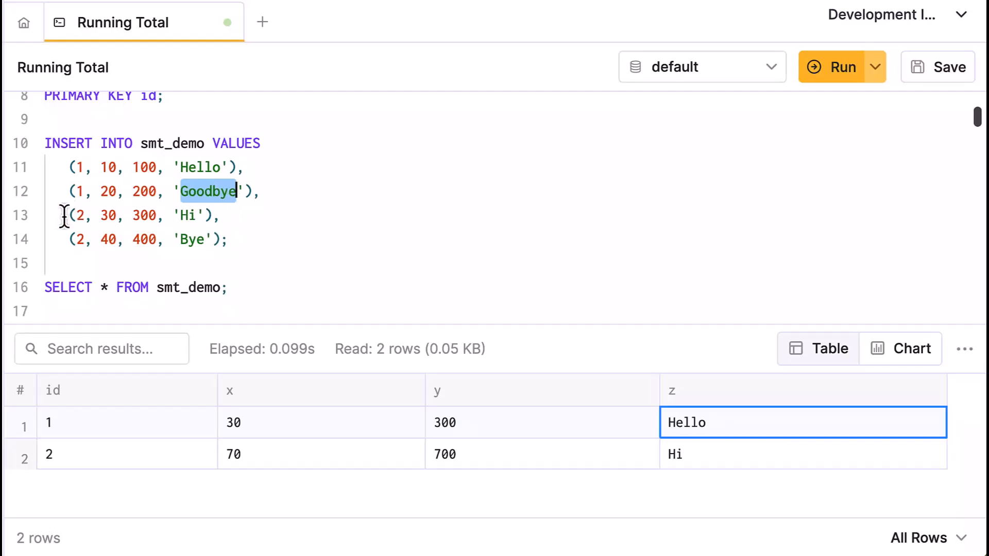
{"action": "left_click", "coordinate": [74, 215]}
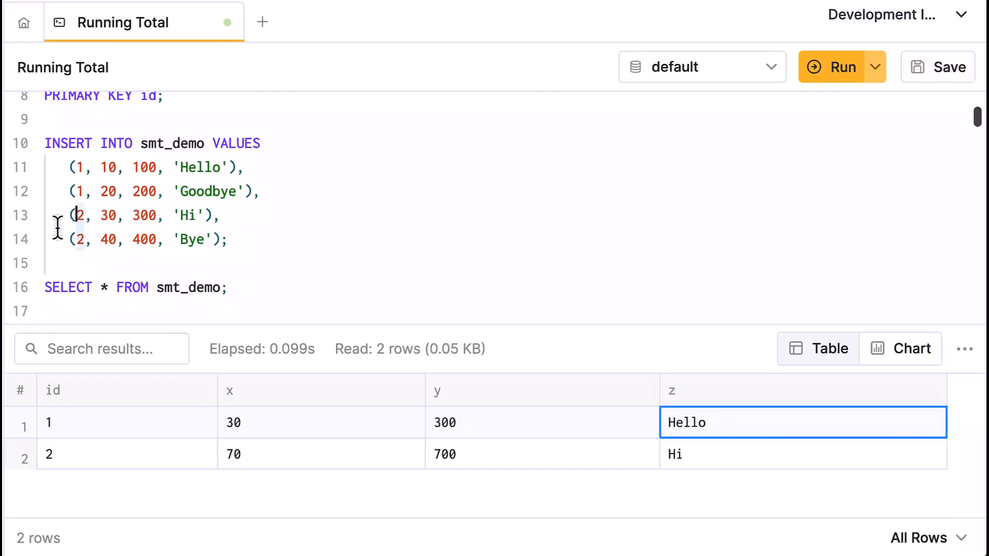
{"action": "mouse_move", "coordinate": [94, 261]}
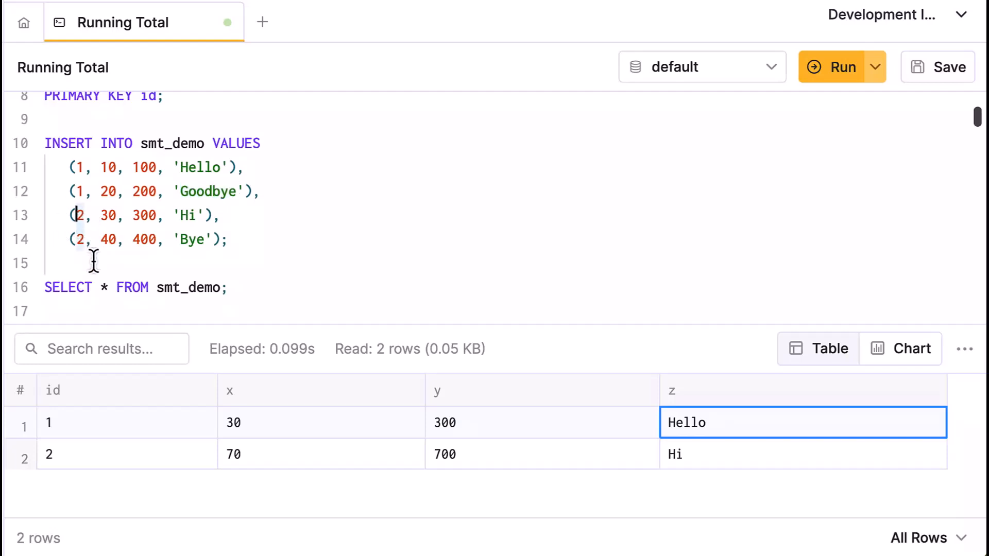
{"action": "mouse_move", "coordinate": [131, 252]}
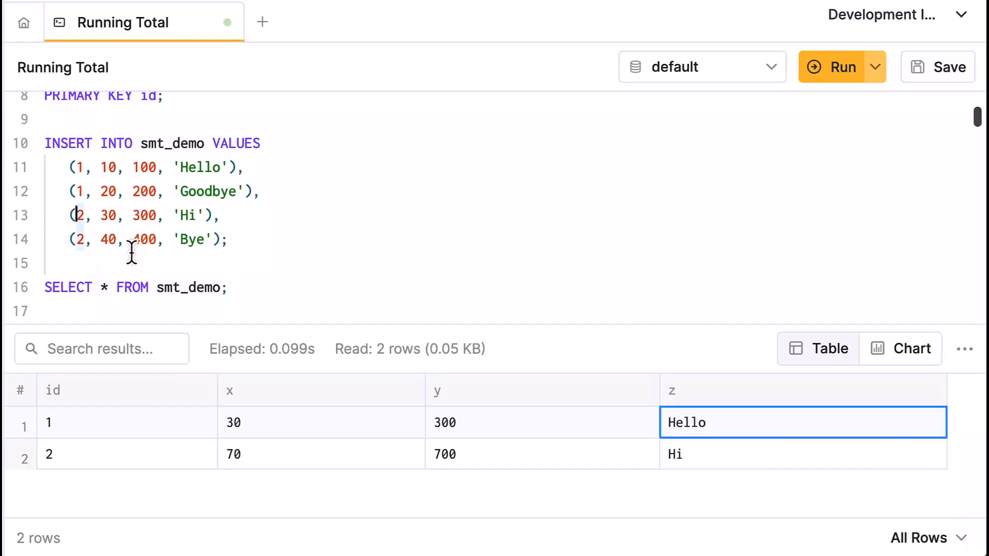
{"action": "double_click", "coordinate": [188, 215]}
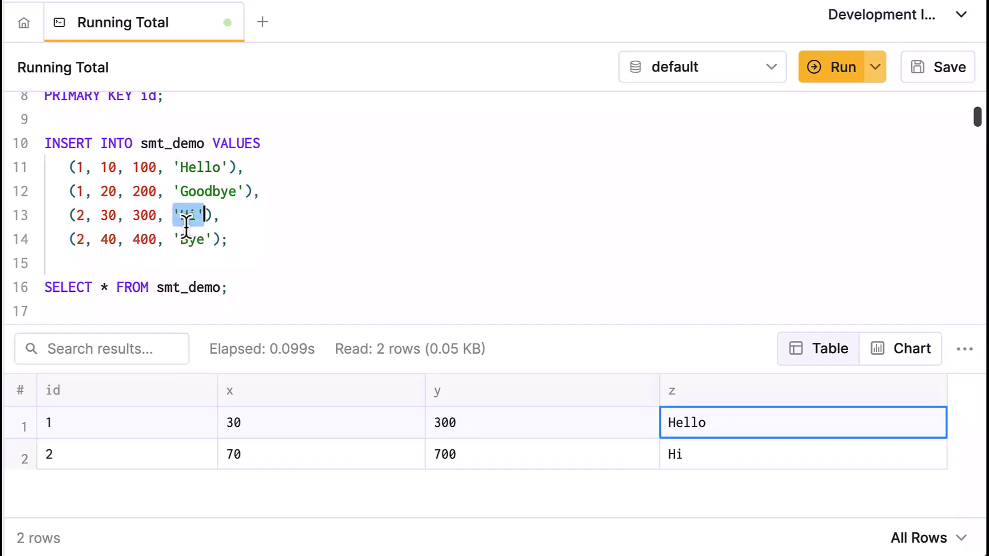
Step: Insert the (1, 50, 500, 'Latest message') row and rerun SELECT * FROM smt_demo, returning three rows
{"action": "type", "text": "Hi"}
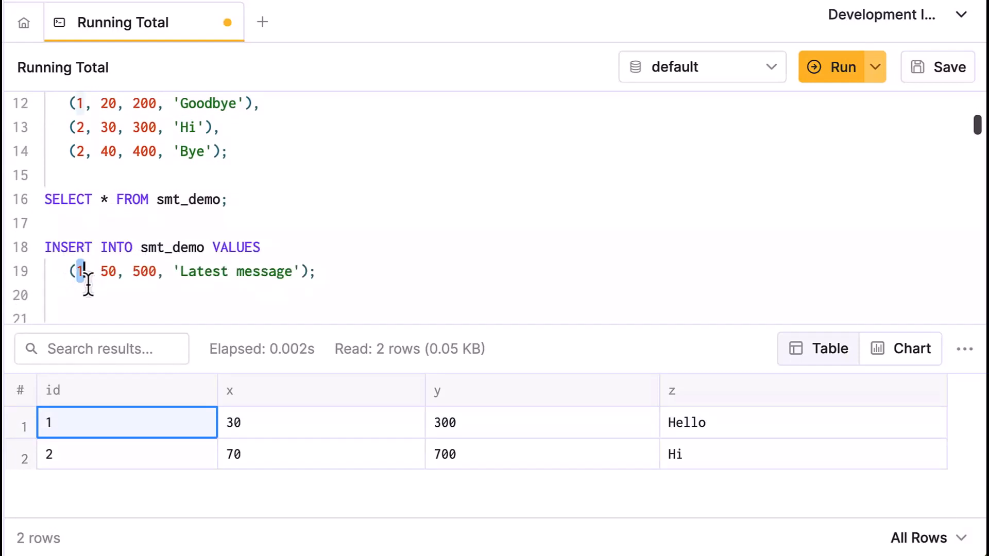
{"action": "mouse_move", "coordinate": [130, 271]}
{"action": "type", "text": "SE"}
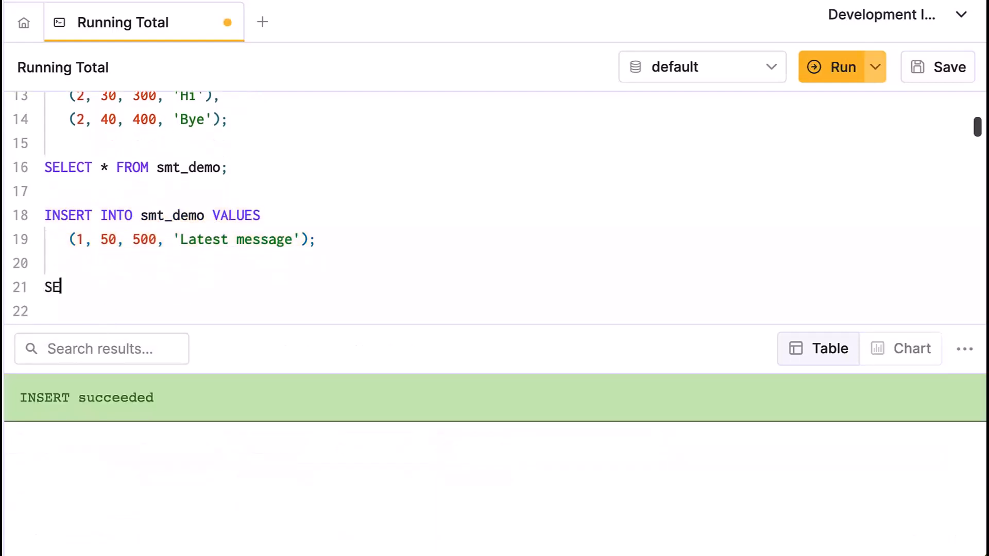
{"action": "type", "text": "LECT * FROM"}
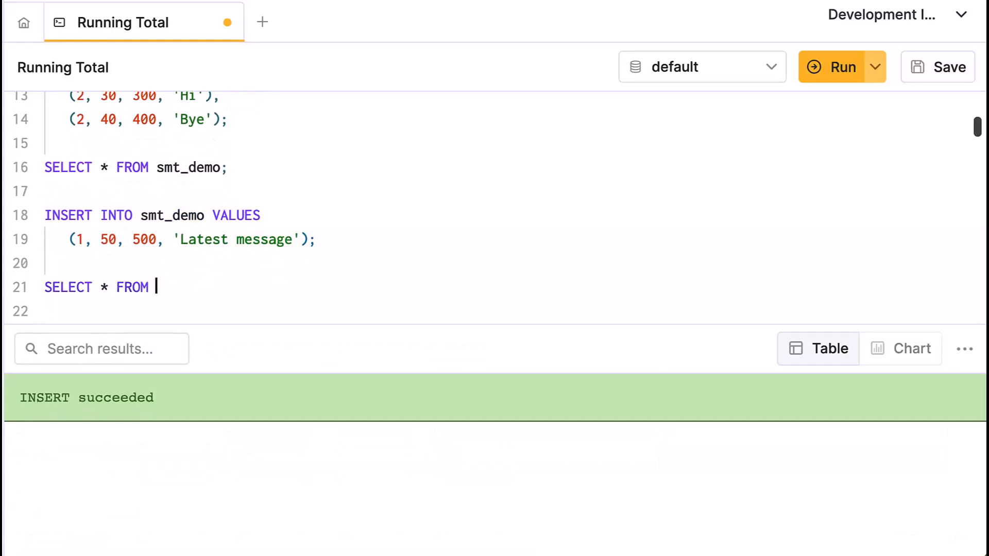
{"action": "type", "text": "smt_demo;"}
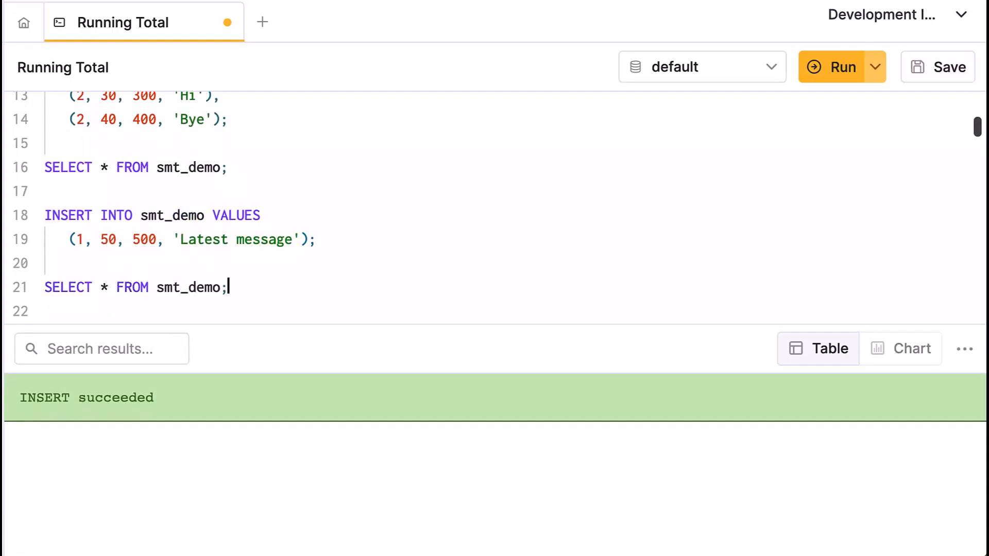
{"action": "left_click", "coordinate": [834, 67]}
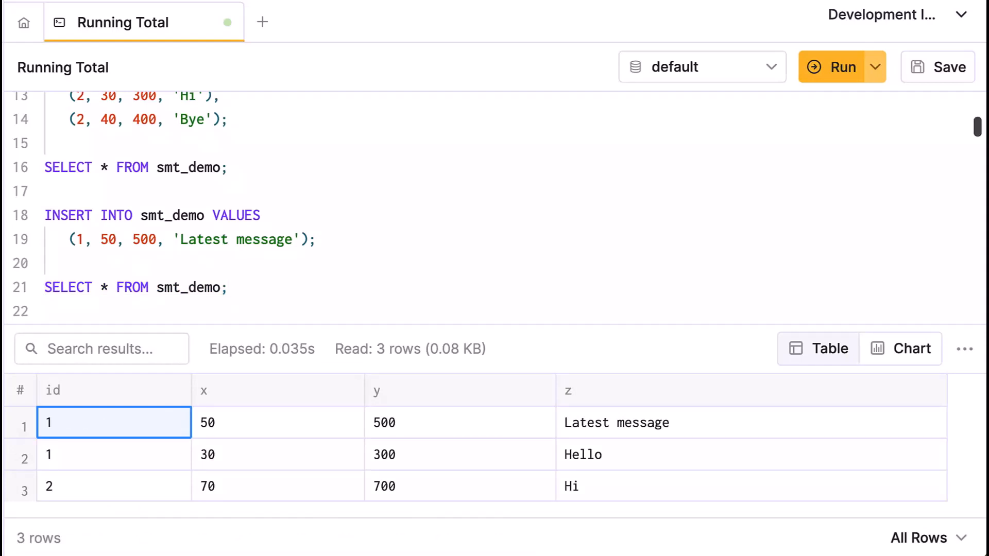
{"action": "left_click", "coordinate": [229, 287]}
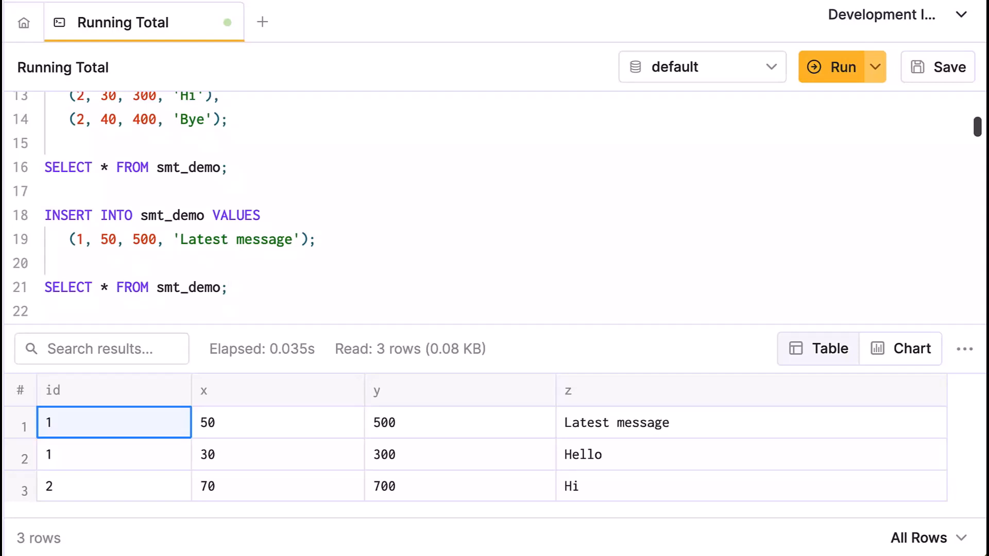
{"action": "mouse_move", "coordinate": [194, 445]}
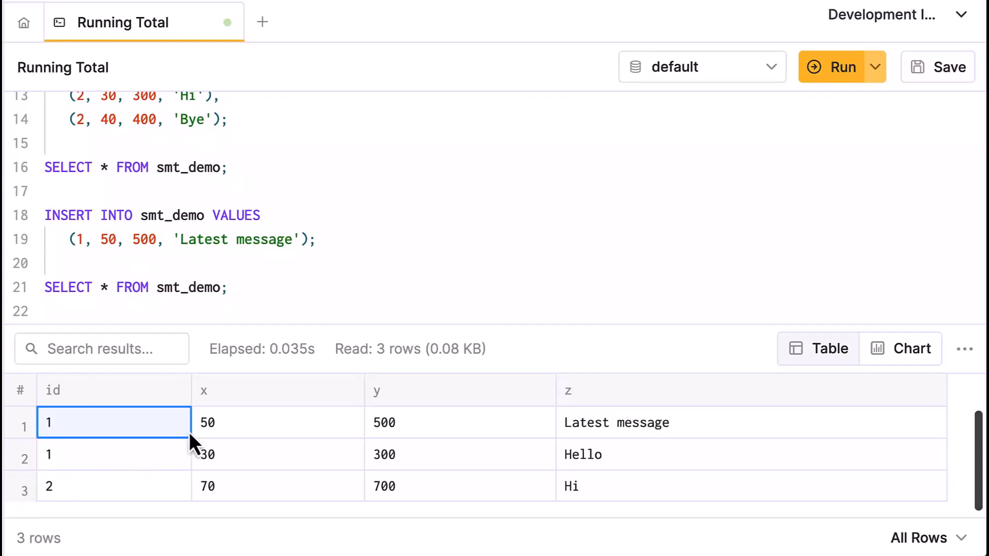
{"action": "mouse_move", "coordinate": [274, 467]}
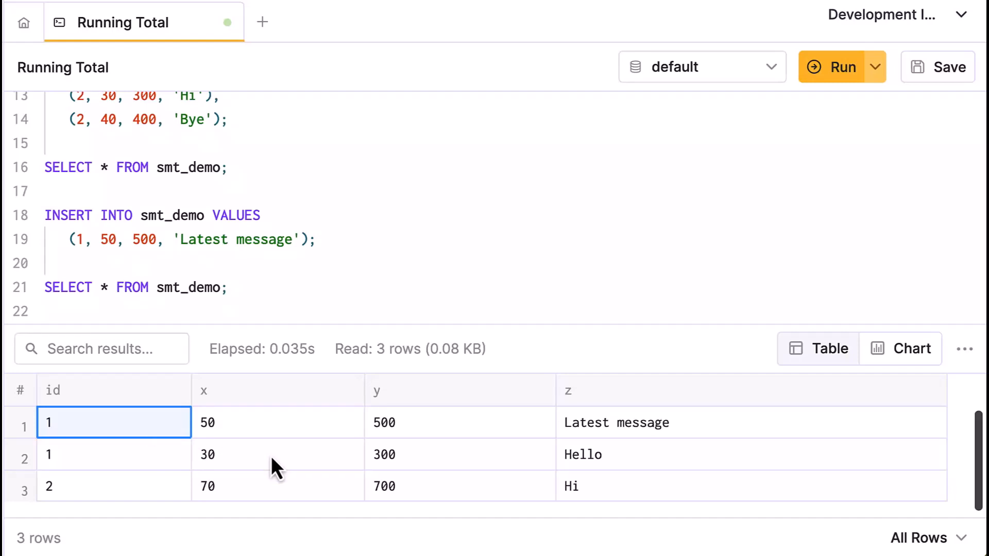
{"action": "left_click", "coordinate": [229, 288]}
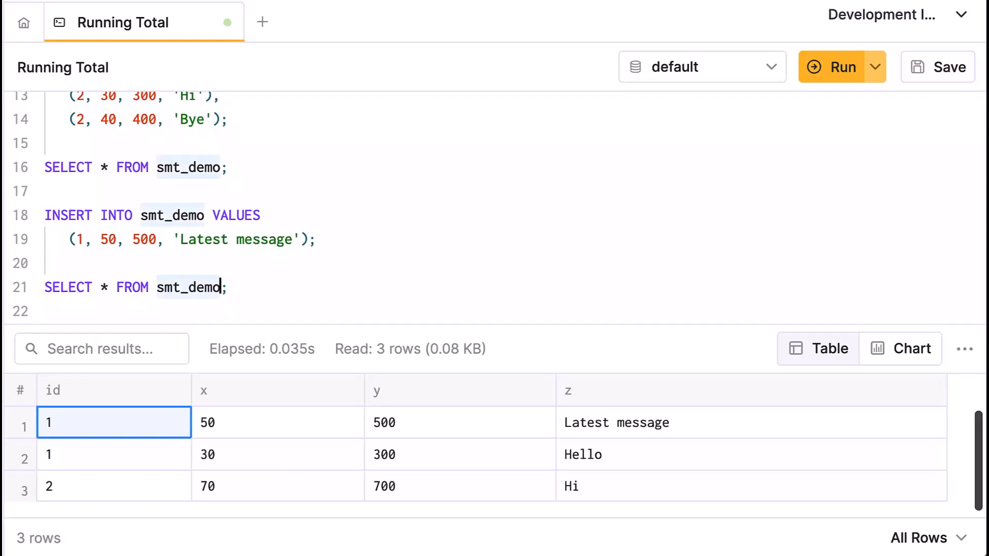
Step: Run SELECT * FROM smt_demo FINAL and check id 1 collapsed into one row with 80 and 800
{"action": "type", "text": "FINA"}
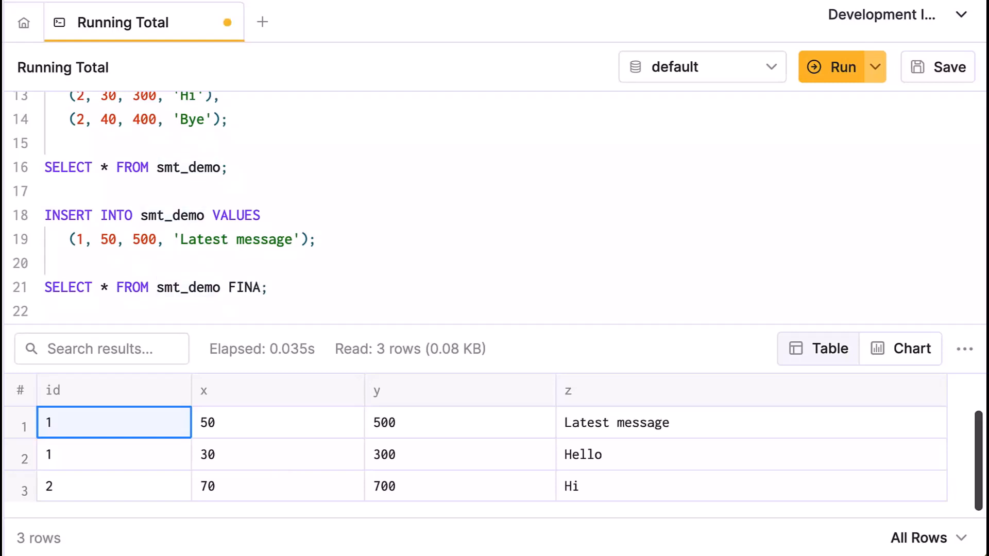
{"action": "type", "text": "L"}
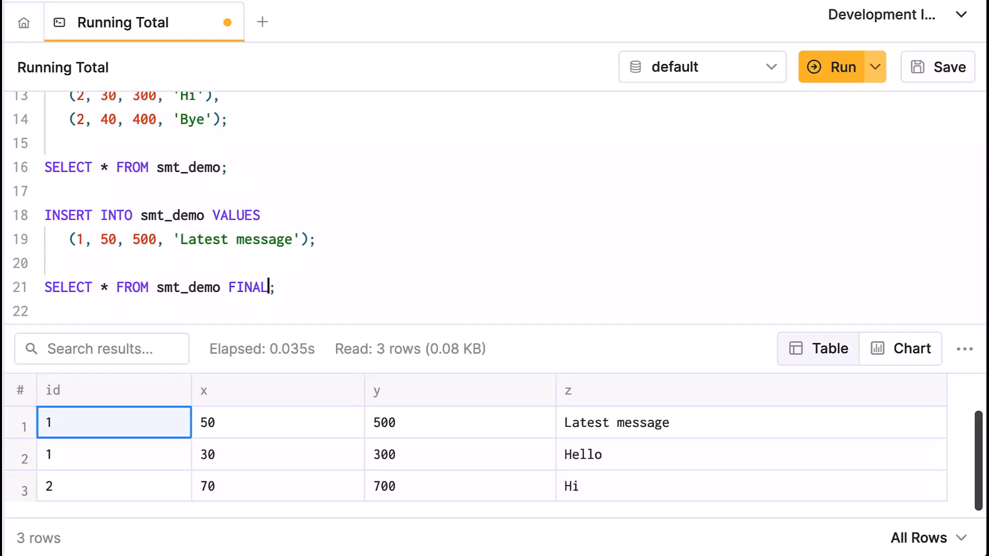
{"action": "left_click", "coordinate": [842, 67]}
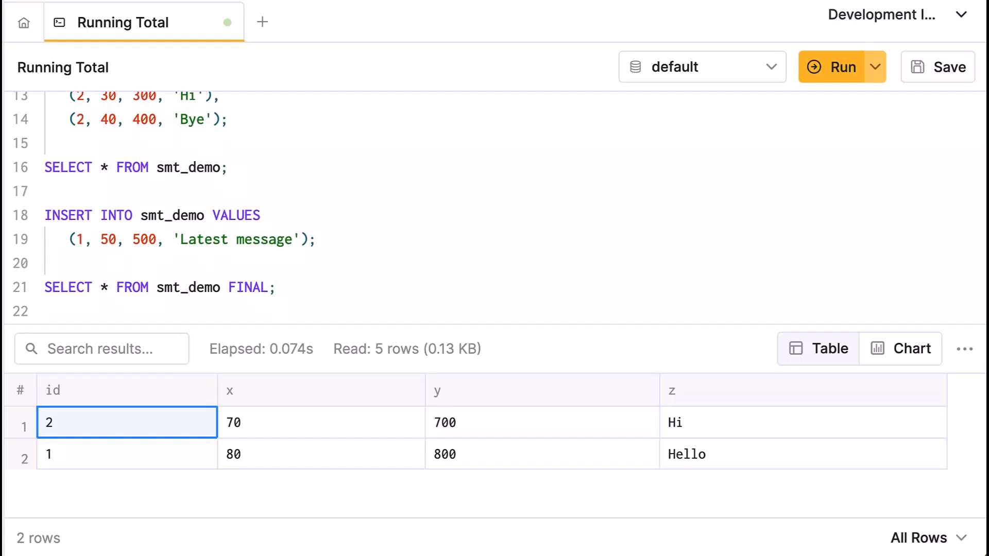
{"action": "mouse_move", "coordinate": [215, 552]}
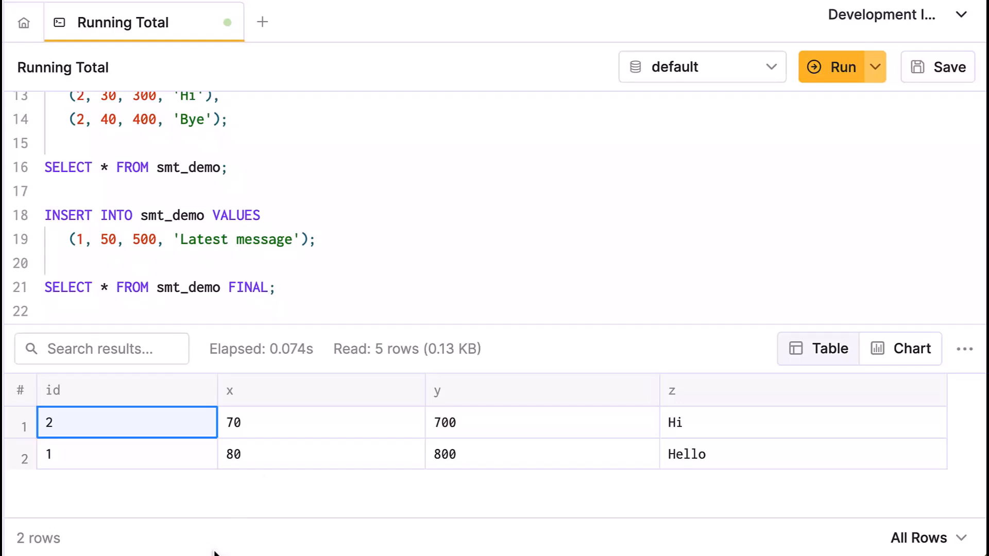
{"action": "left_click", "coordinate": [320, 454]}
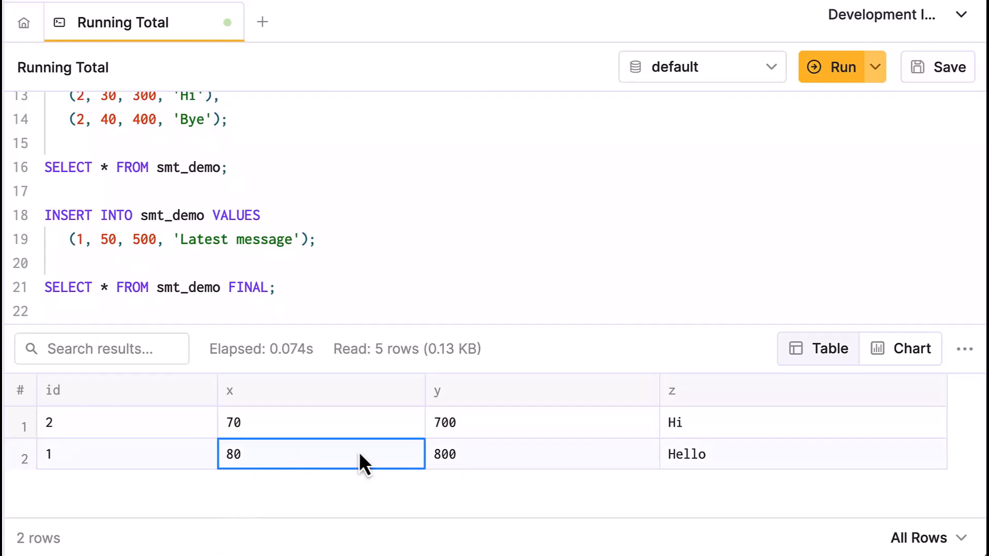
{"action": "left_click", "coordinate": [541, 453]}
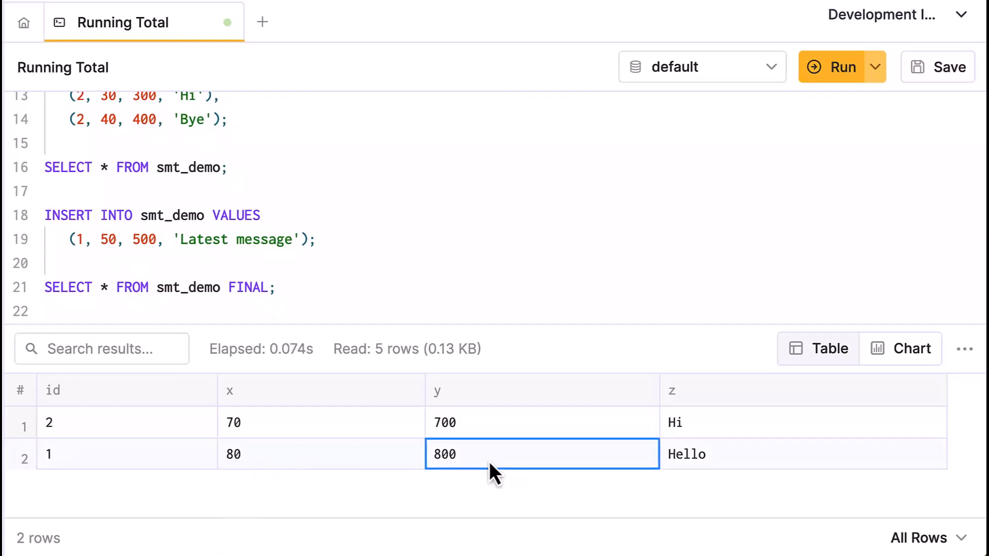
Step: Rerun the plain SELECT on line 16 to compare the unmerged three rows
{"action": "left_click", "coordinate": [202, 167]}
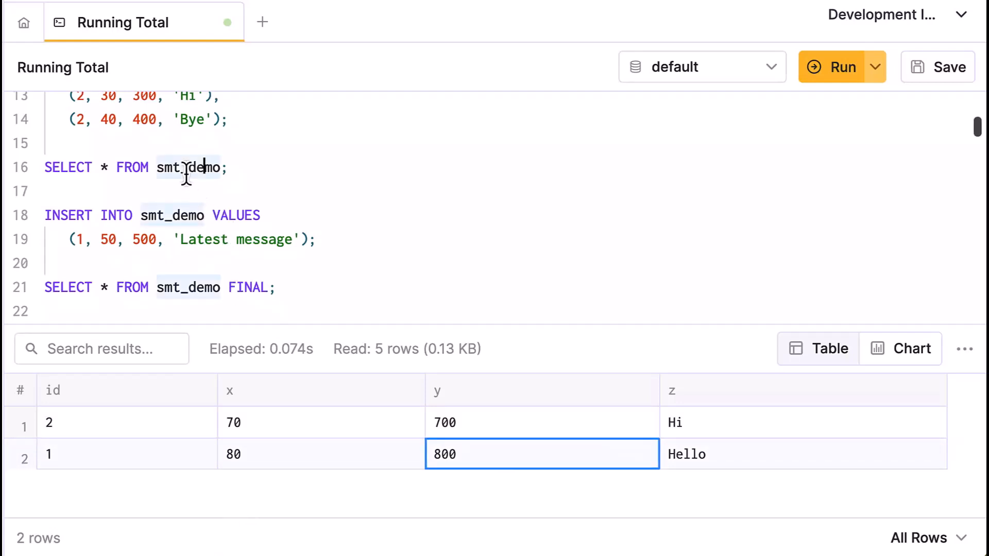
{"action": "left_click", "coordinate": [842, 67]}
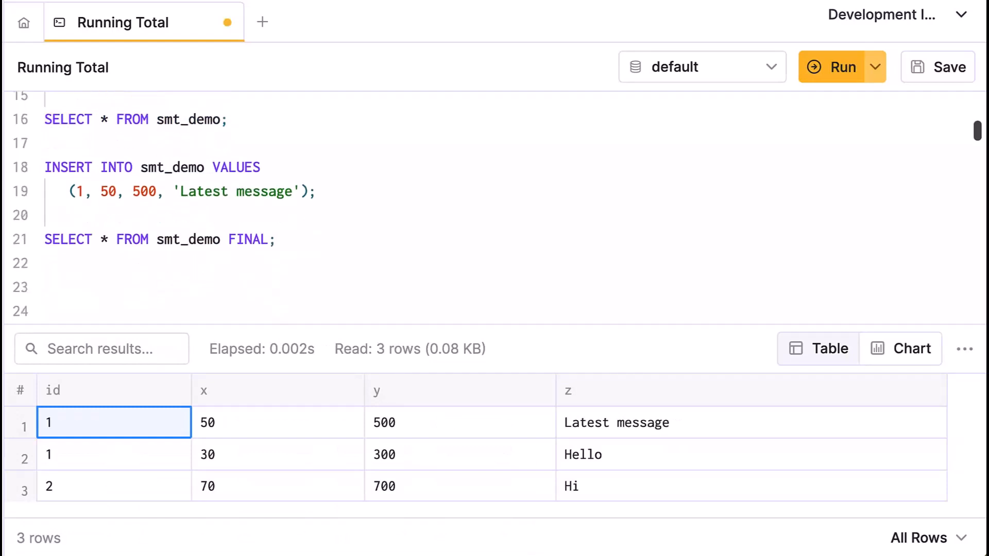
Step: Run OPTIMIZE TABLE smt_demo and rerun the plain SELECT, now returning two merged rows
{"action": "type", "text": "OPTIMIZE"}
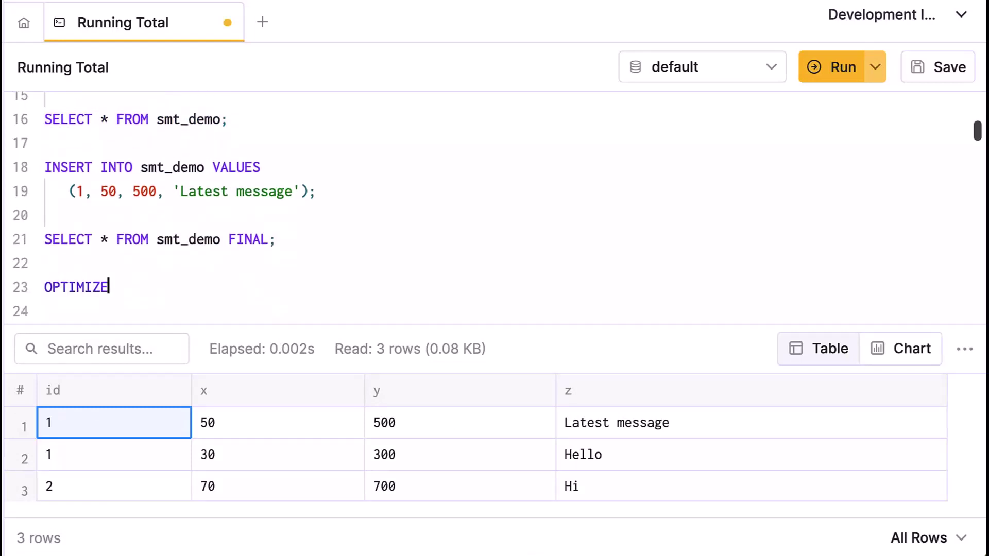
{"action": "type", "text": "TABL"}
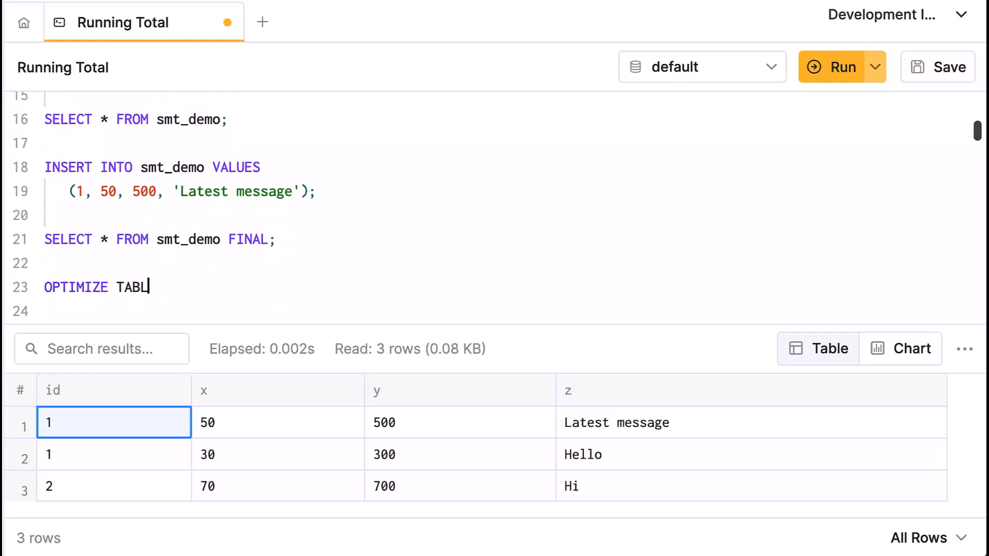
{"action": "type", "text": "E smt_demo"}
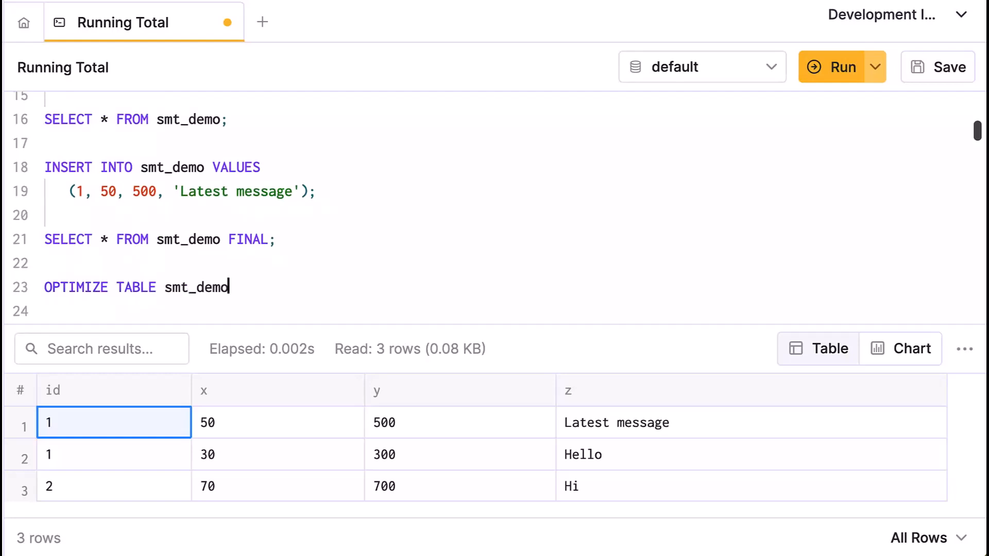
{"action": "left_click", "coordinate": [834, 67]}
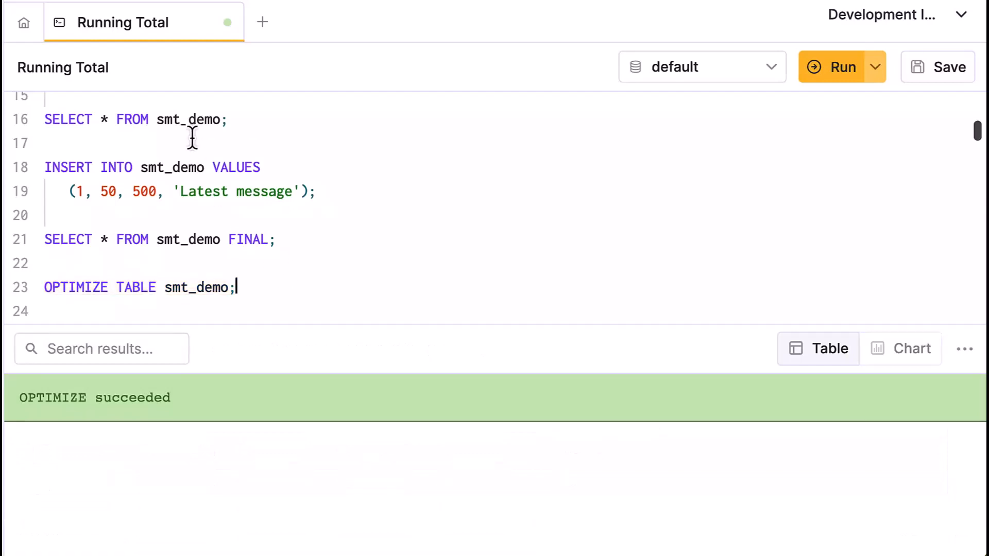
{"action": "left_click", "coordinate": [842, 67]}
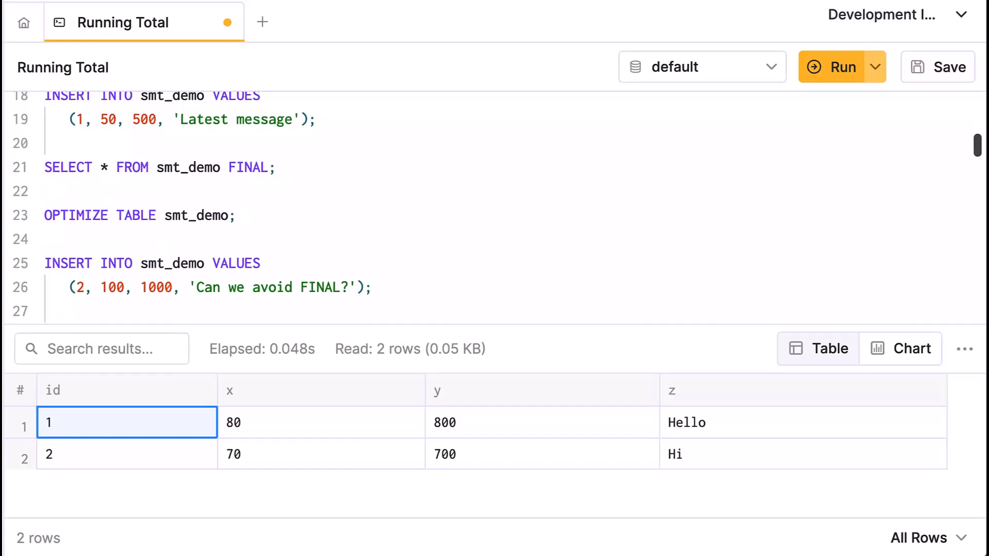
Step: Insert the new id 2 'Can we avoid FINAL?' row and rerun the plain SELECT, showing three unmerged rows
{"action": "left_click", "coordinate": [841, 67]}
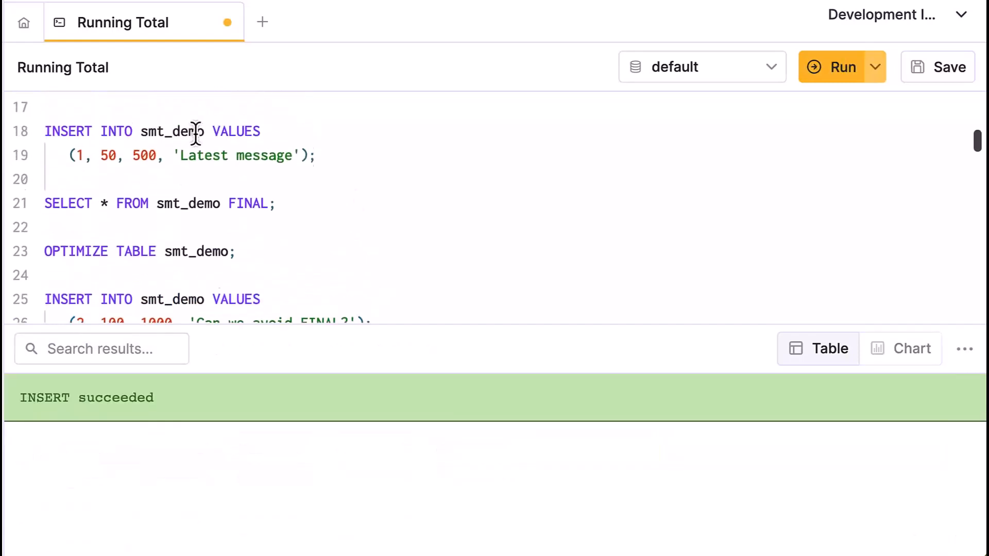
{"action": "scroll", "scroll_direction": "up", "scroll_amount": 3}
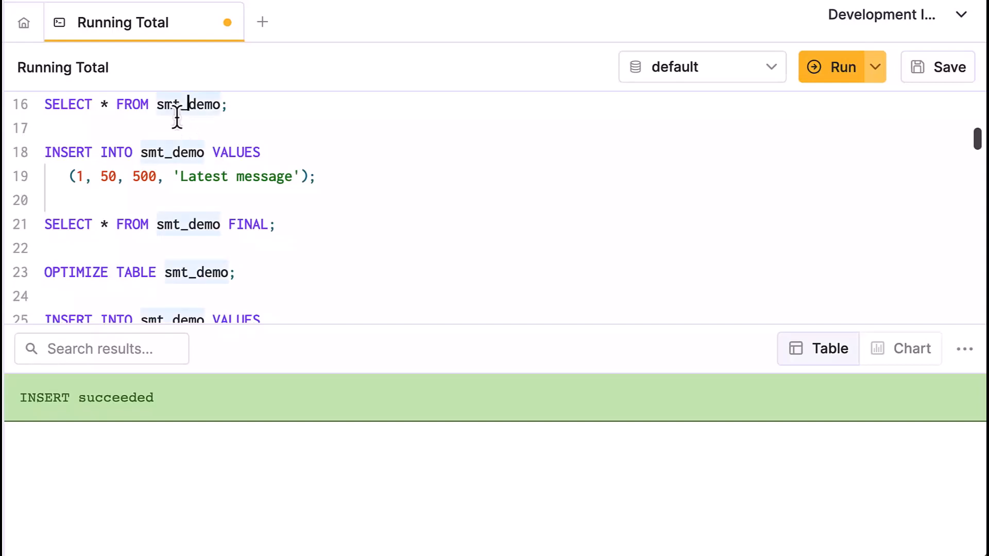
{"action": "left_click", "coordinate": [833, 67]}
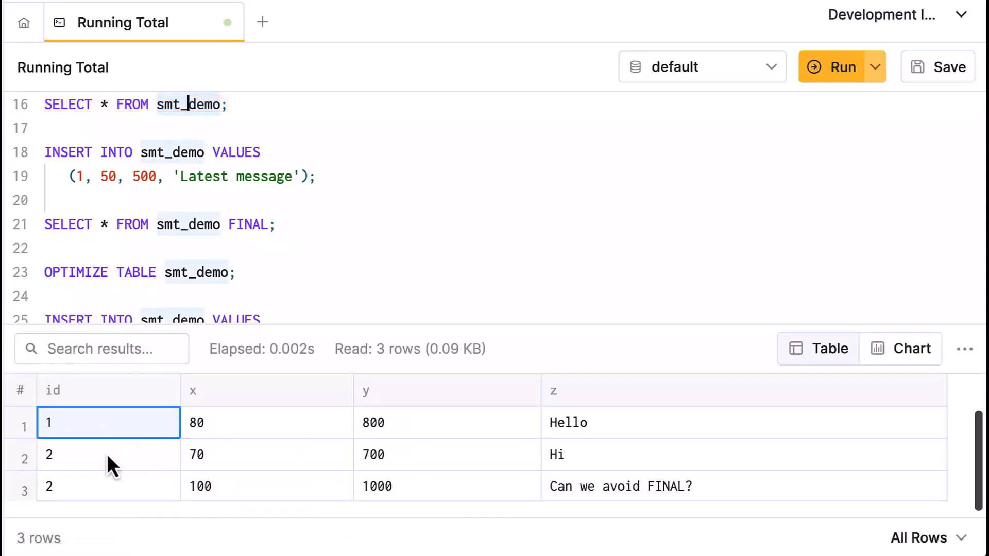
{"action": "mouse_move", "coordinate": [204, 464]}
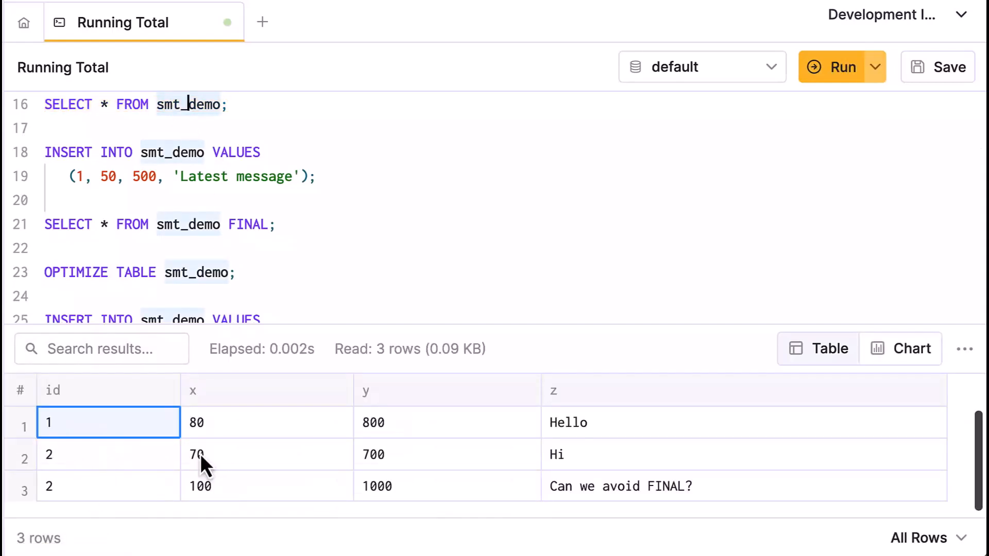
{"action": "mouse_move", "coordinate": [384, 495]}
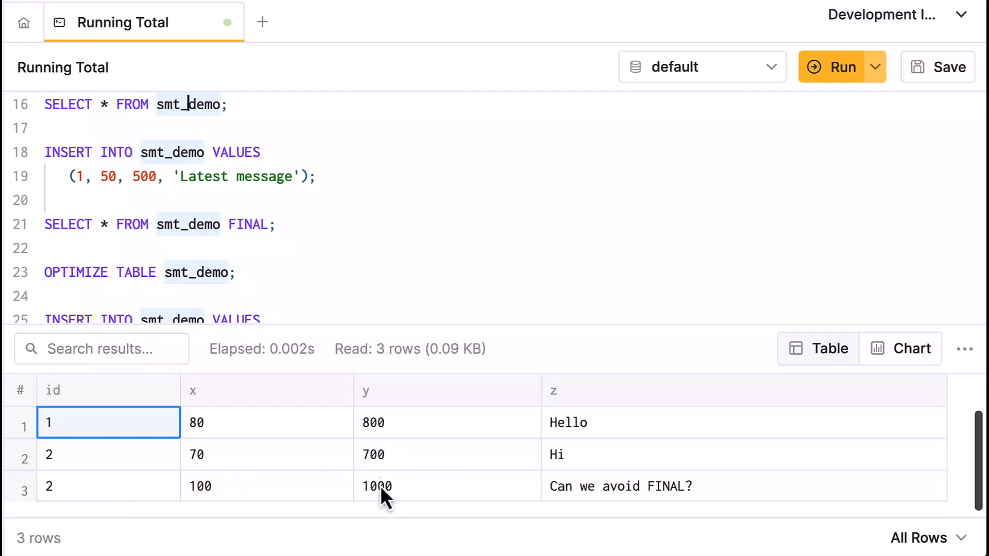
{"action": "mouse_move", "coordinate": [325, 246]}
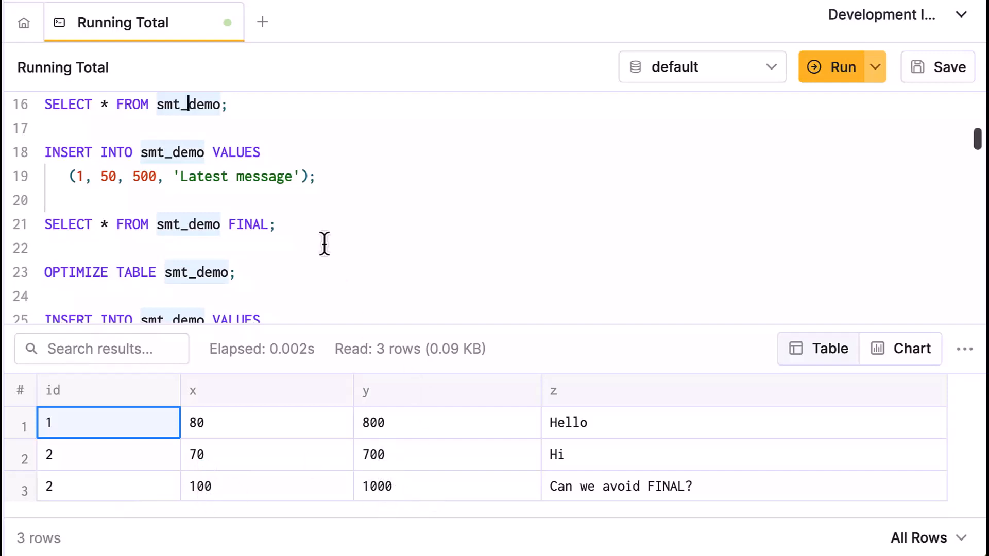
{"action": "scroll", "scroll_direction": "down", "scroll_amount": 3}
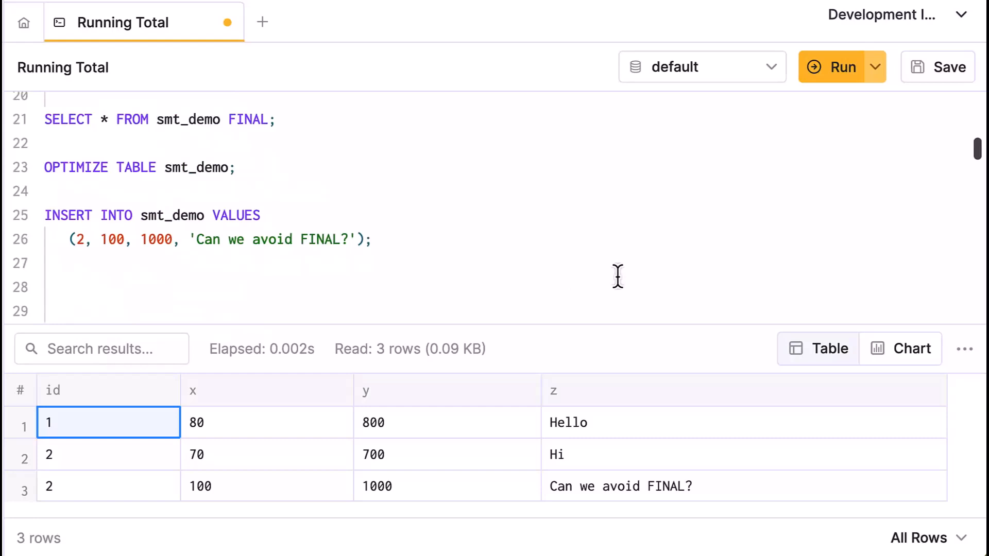
{"action": "scroll", "scroll_direction": "down", "scroll_amount": 3}
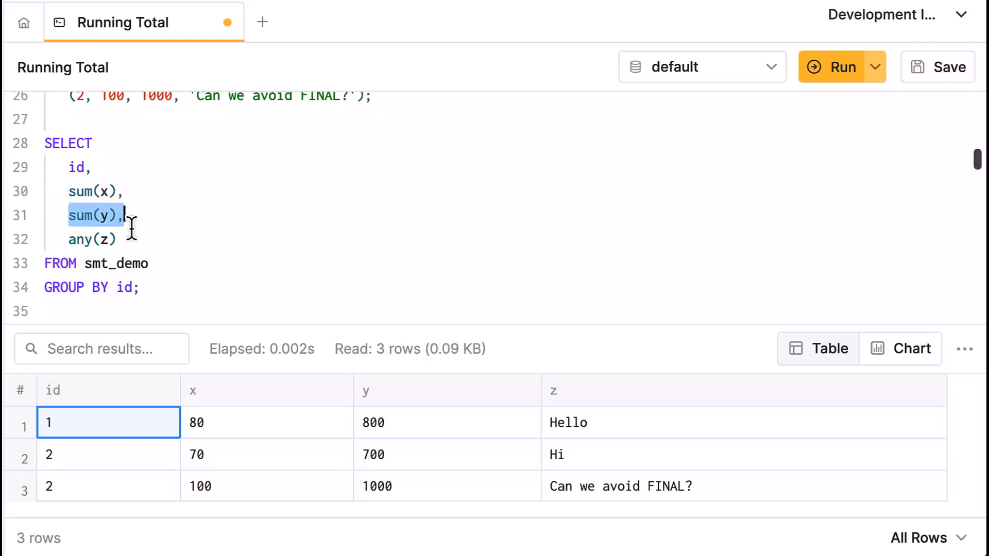
Step: Run the sum/any(z) GROUP BY id query, returning id 1 as 80/800 and id 2 as 170/1700
{"action": "left_click", "coordinate": [92, 239]}
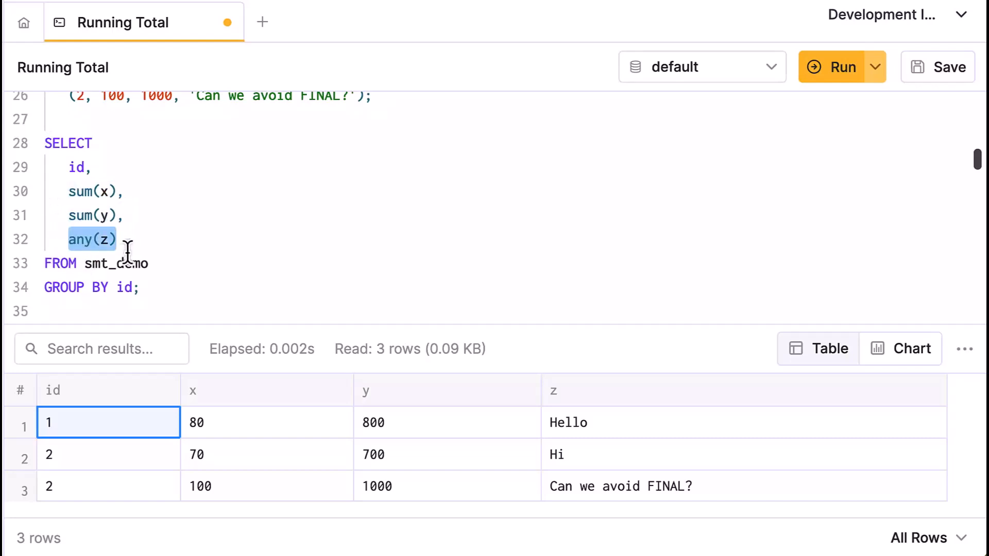
{"action": "left_click", "coordinate": [833, 67]}
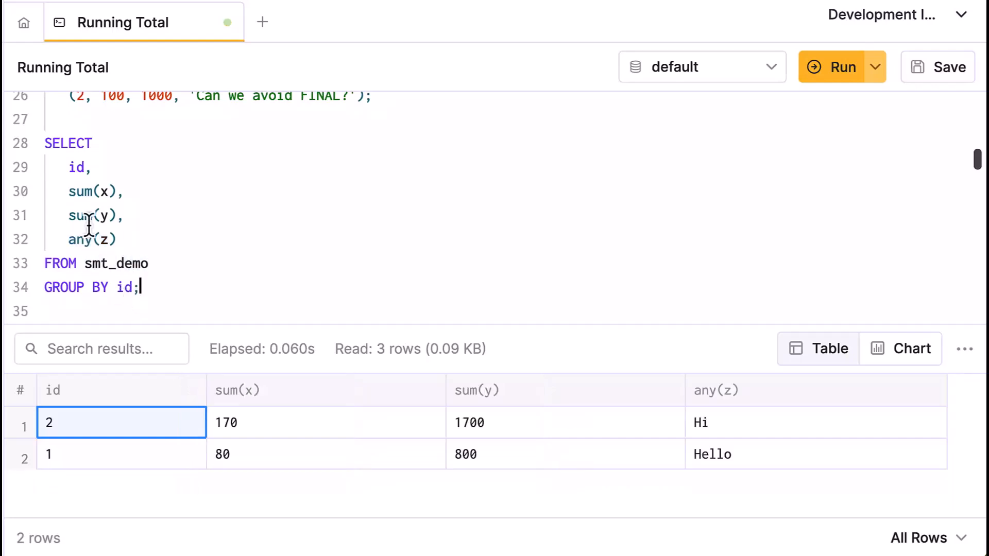
{"action": "mouse_move", "coordinate": [163, 286]}
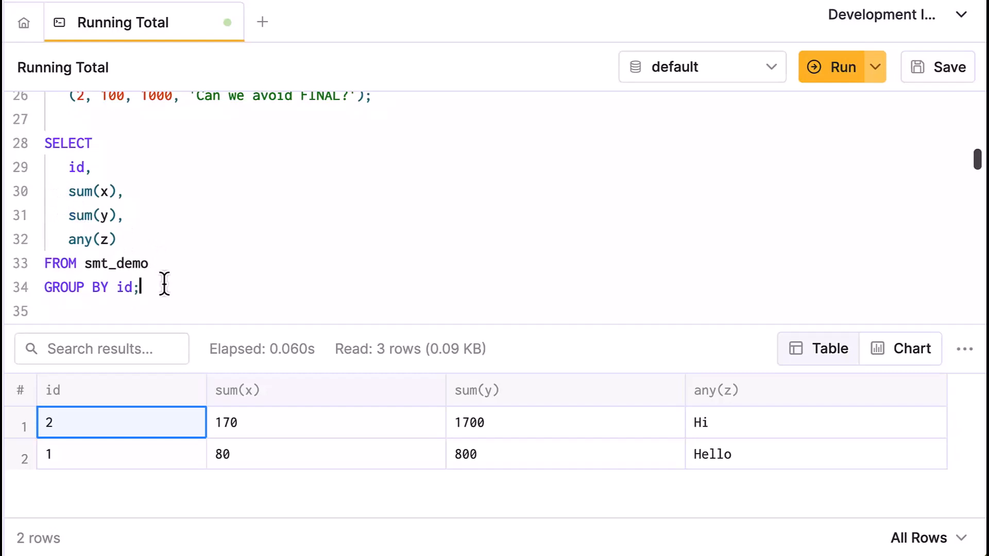
{"action": "mouse_move", "coordinate": [201, 311]}
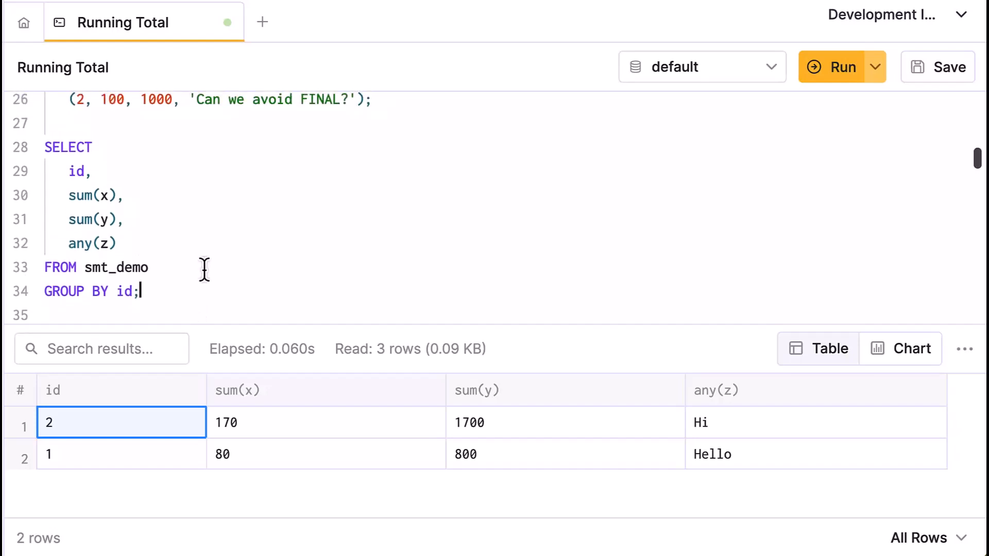
{"action": "scroll", "scroll_direction": "up", "scroll_amount": 3}
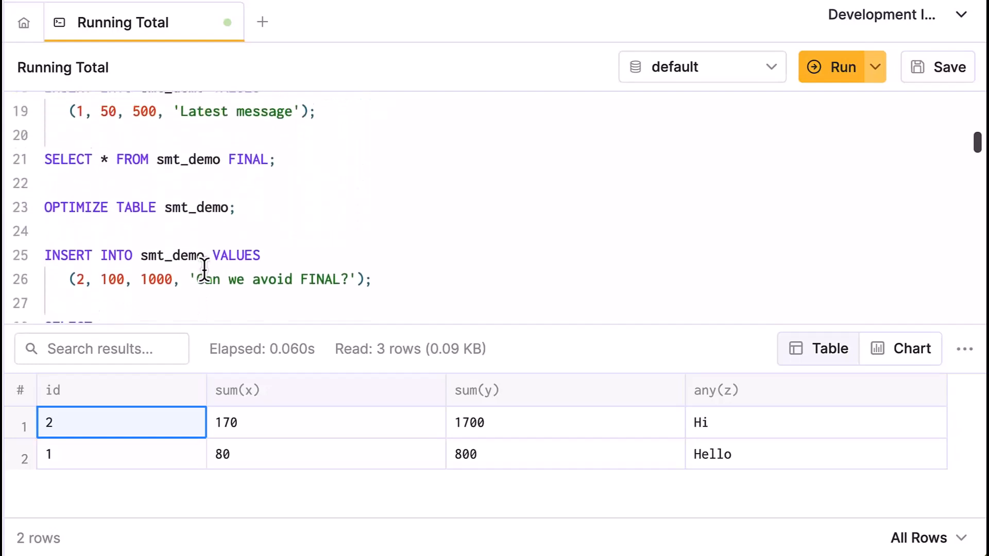
{"action": "scroll", "scroll_direction": "up", "scroll_amount": 3}
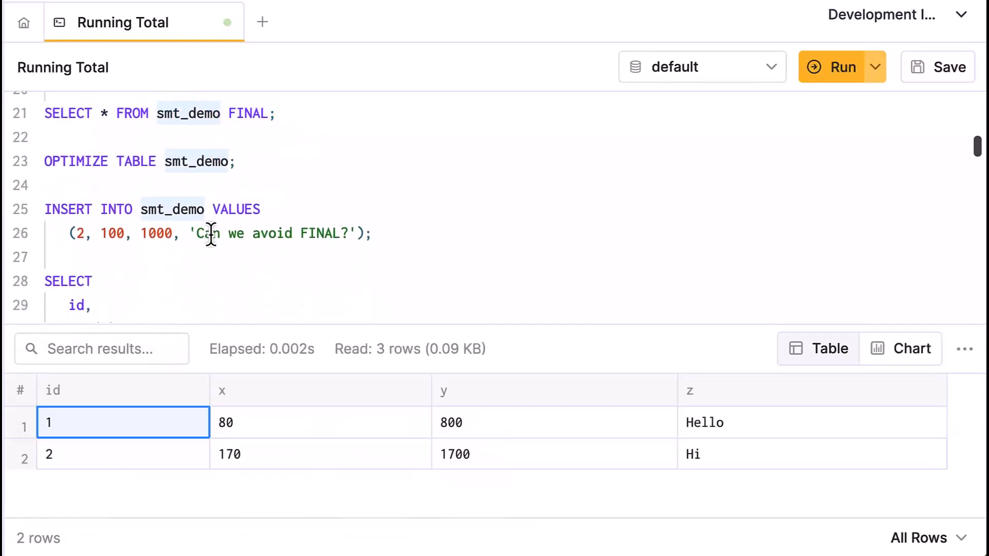
{"action": "scroll", "scroll_direction": "down", "scroll_amount": 3}
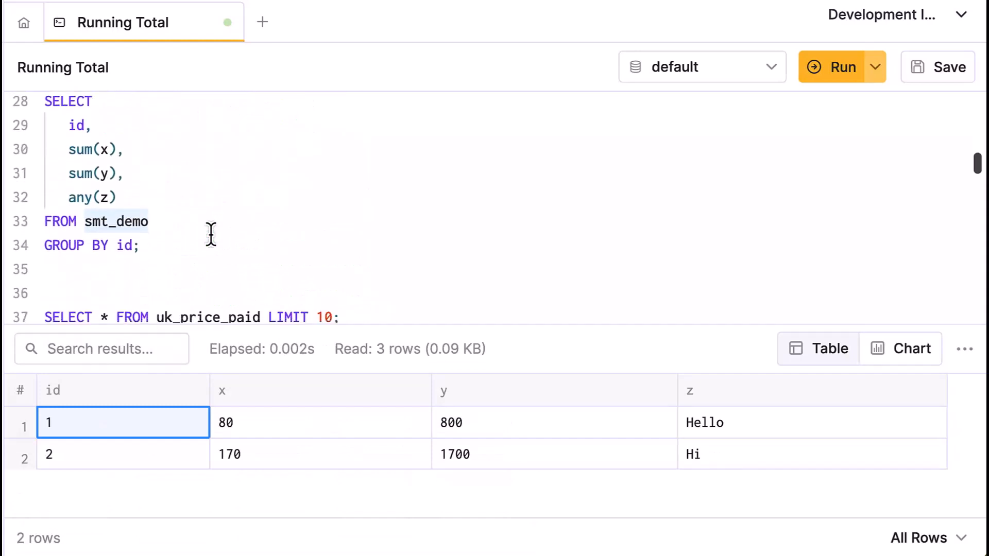
{"action": "scroll", "scroll_direction": "down", "scroll_amount": 3}
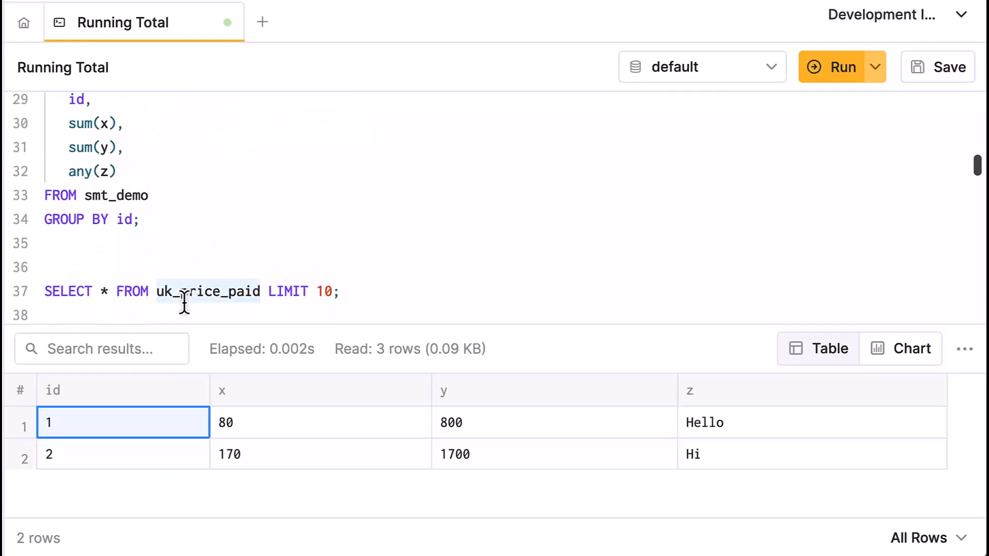
Step: Run SELECT * FROM uk_price_paid LIMIT 10, browse date and town columns, then count uniq(town) as 1172
{"action": "left_click", "coordinate": [842, 67]}
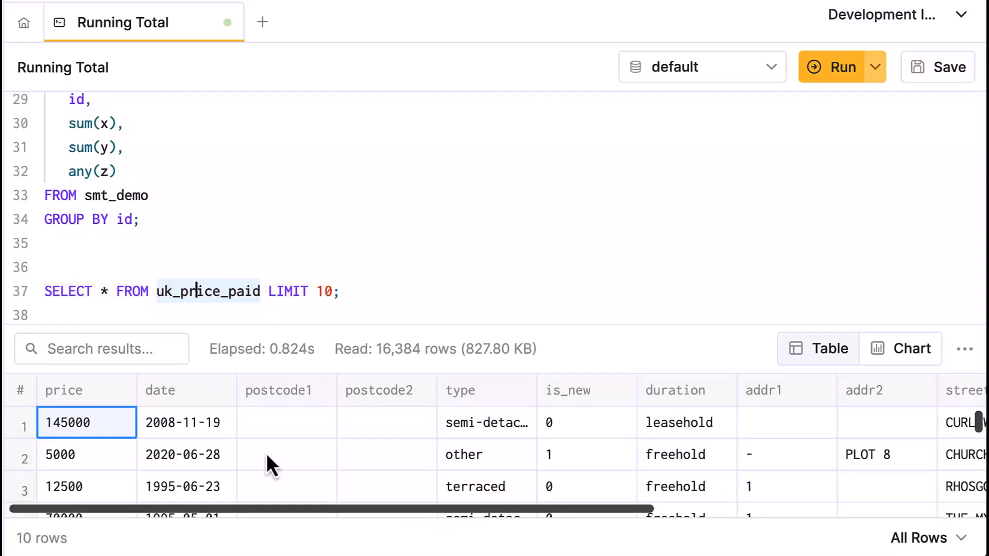
{"action": "left_click", "coordinate": [186, 422]}
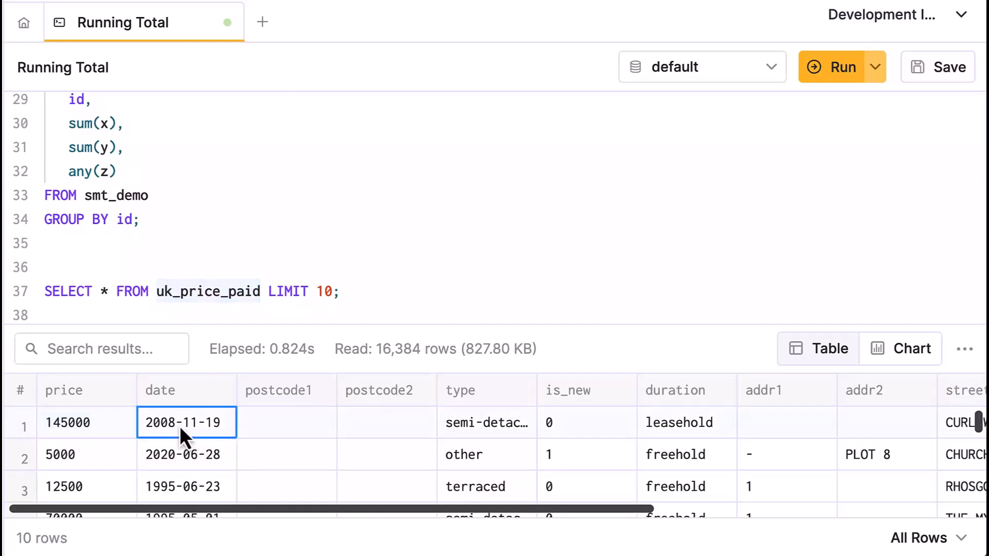
{"action": "mouse_move", "coordinate": [586, 434]}
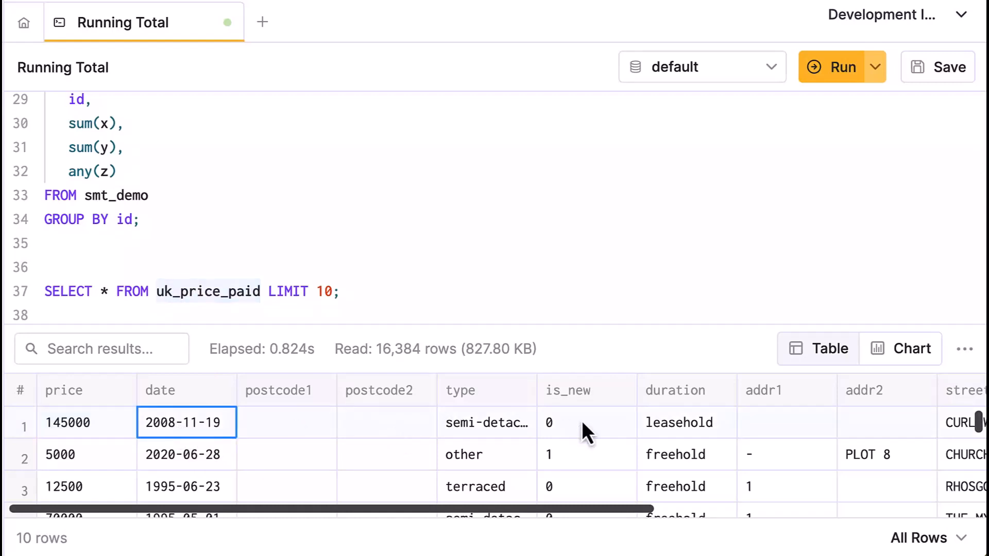
{"action": "scroll", "scroll_direction": "right", "scroll_amount": 3}
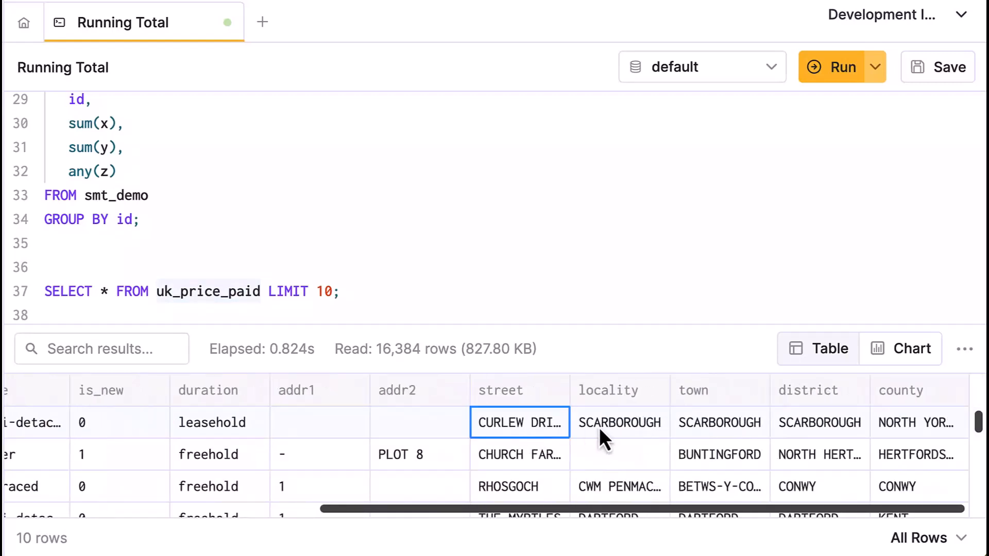
{"action": "left_click", "coordinate": [719, 422]}
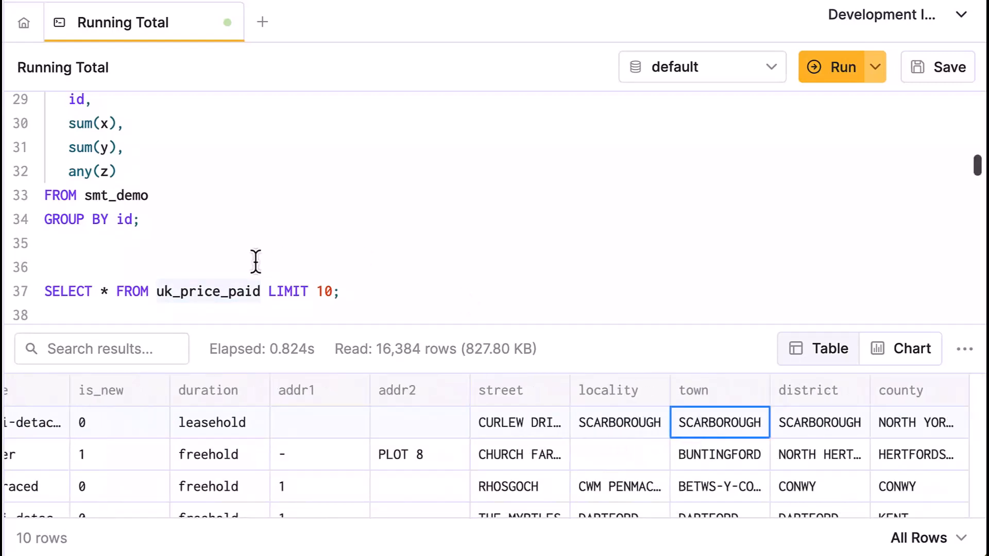
{"action": "left_click", "coordinate": [842, 67]}
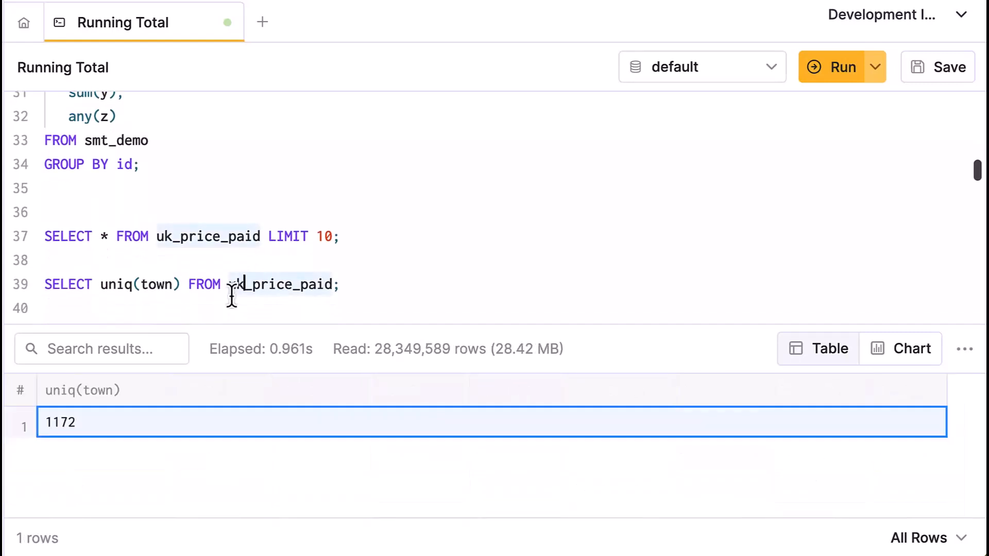
Step: Run the SELECT town, sum(price) GROUP BY town query, returning 1,172 per-town totals
{"action": "scroll", "scroll_direction": "down", "scroll_amount": 3}
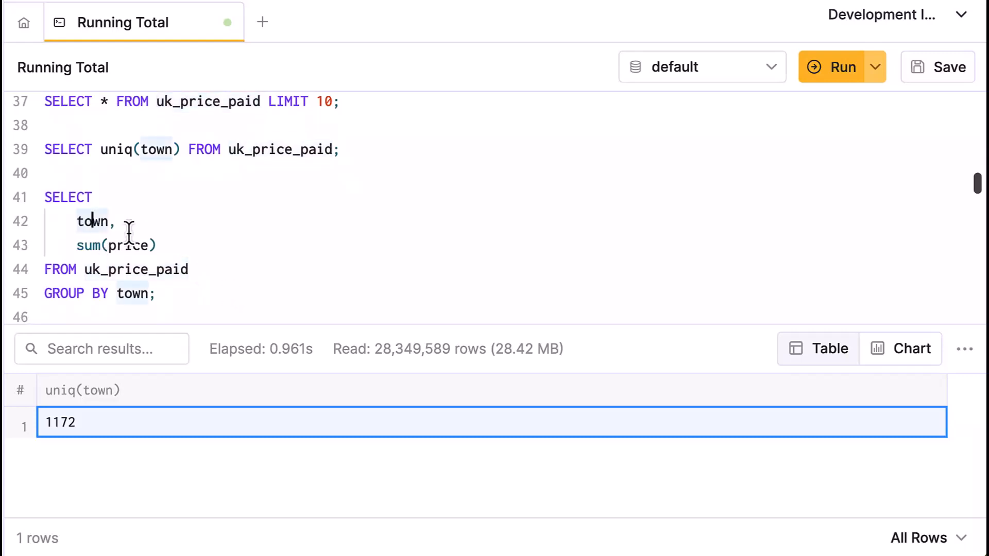
{"action": "left_click", "coordinate": [841, 67]}
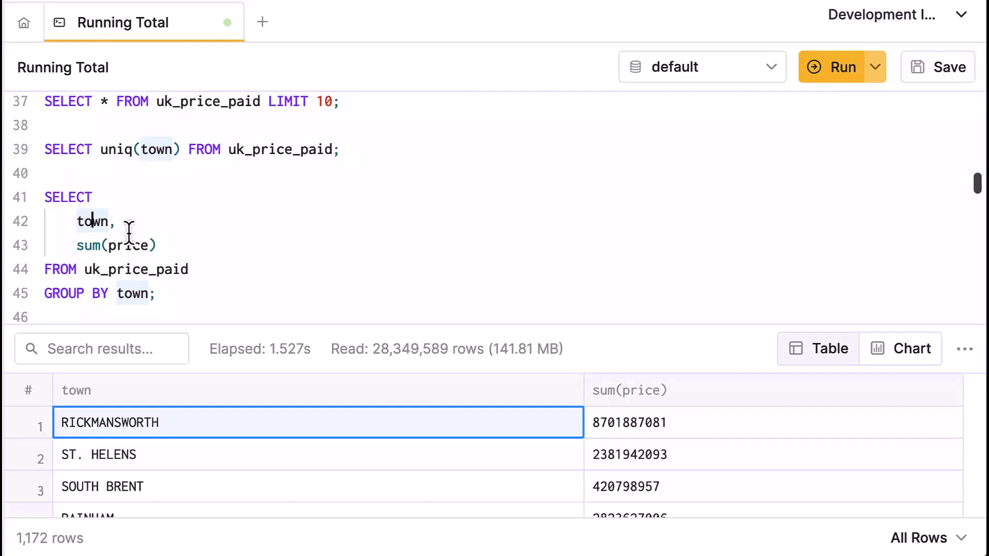
{"action": "mouse_move", "coordinate": [567, 407]}
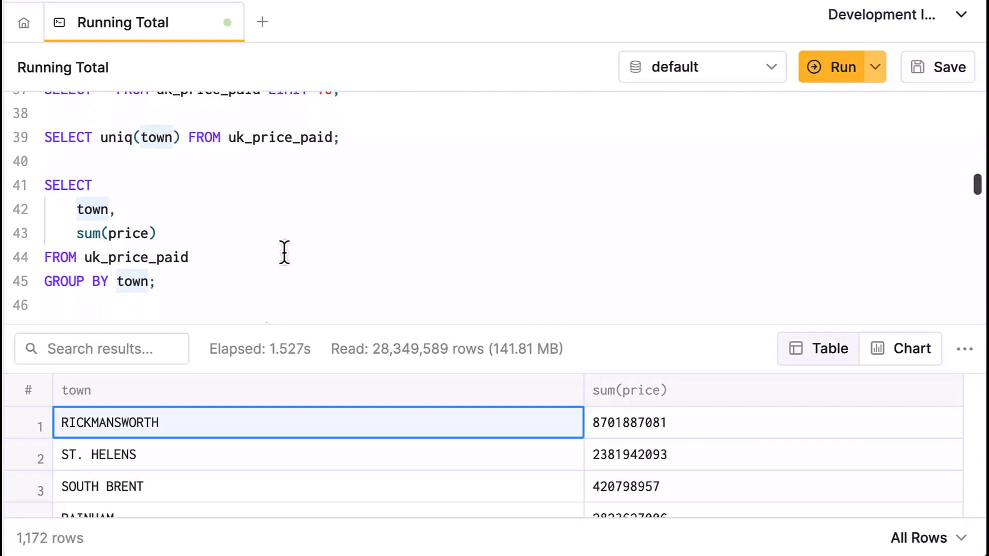
{"action": "double_click", "coordinate": [127, 233]}
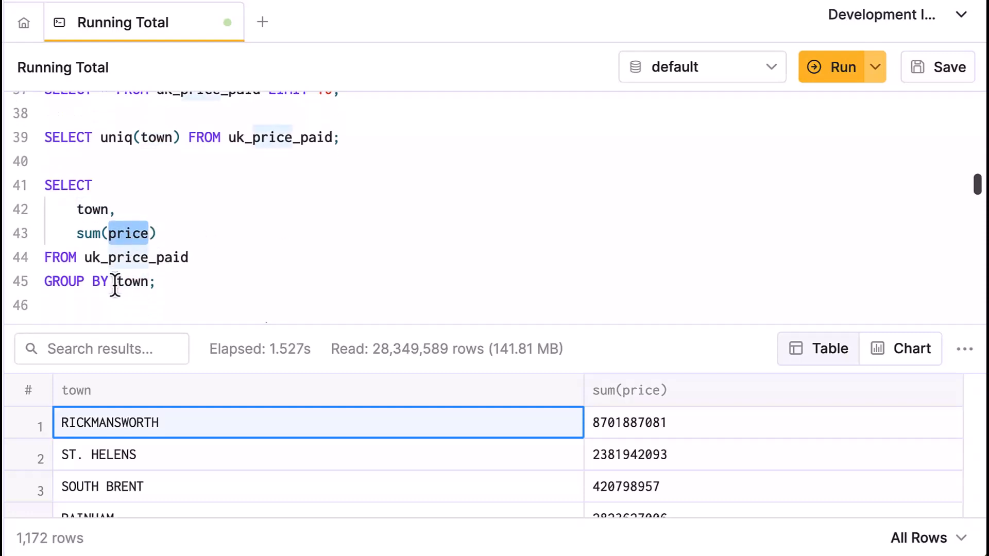
{"action": "scroll", "scroll_direction": "down", "scroll_amount": 3}
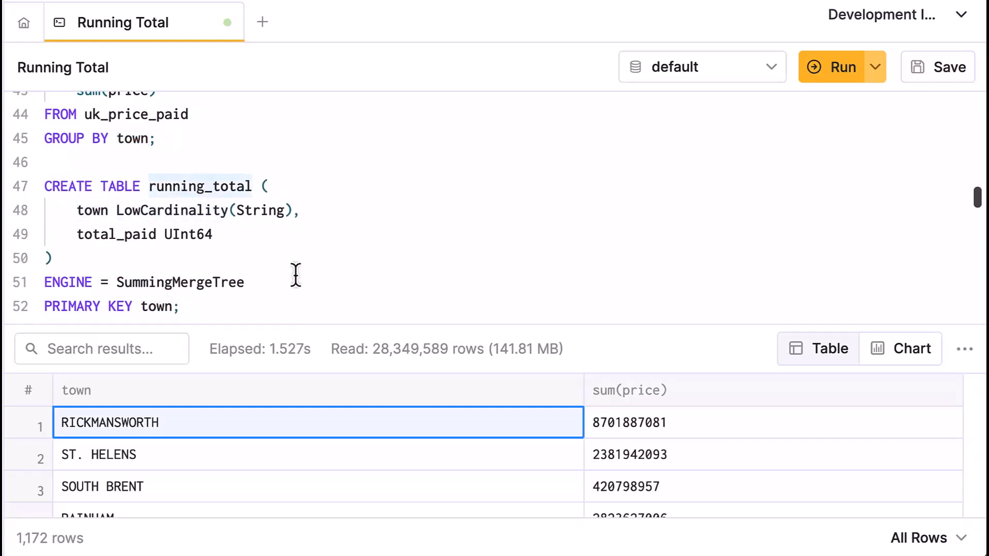
Step: Create the running_total SummingMergeTree table with town and total_paid columns
{"action": "left_click", "coordinate": [842, 67]}
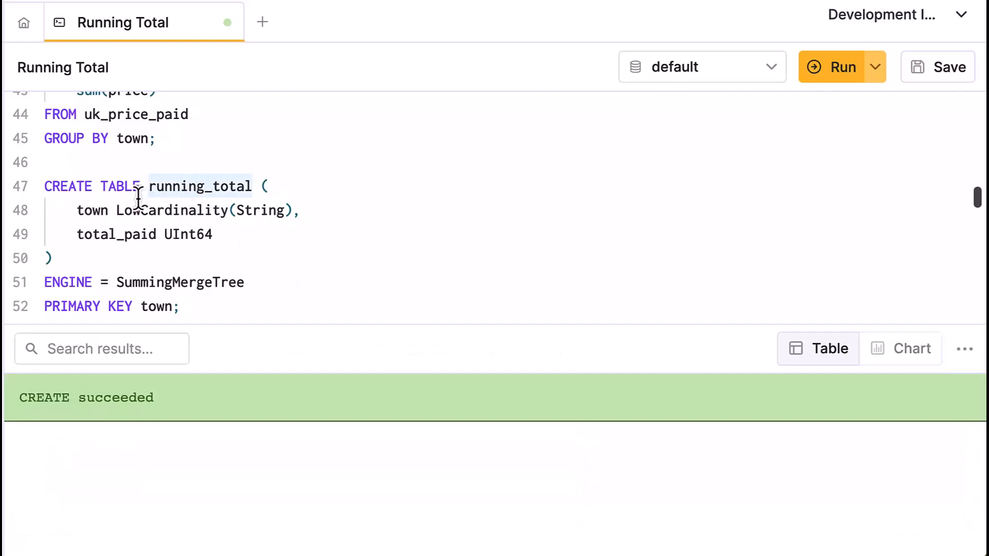
{"action": "mouse_move", "coordinate": [61, 224]}
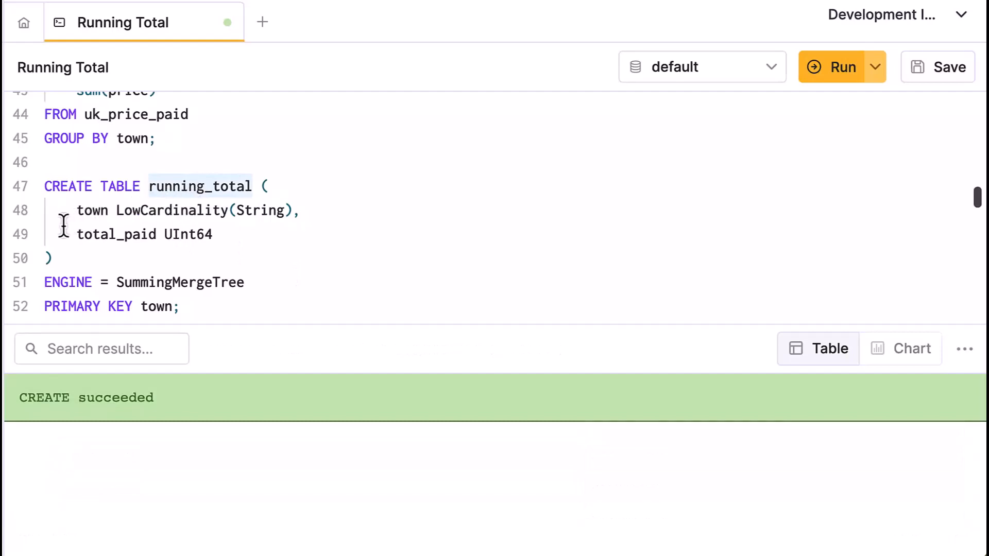
{"action": "double_click", "coordinate": [108, 234]}
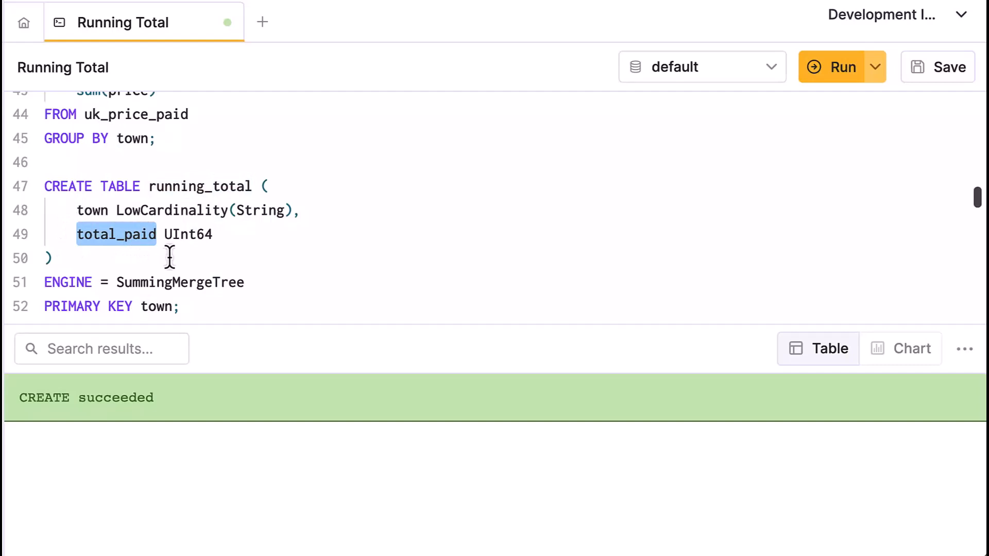
Step: Create the running_total_view materialized view summing uk_price_paid prices by town into running_total
{"action": "scroll", "scroll_direction": "down", "scroll_amount": 3}
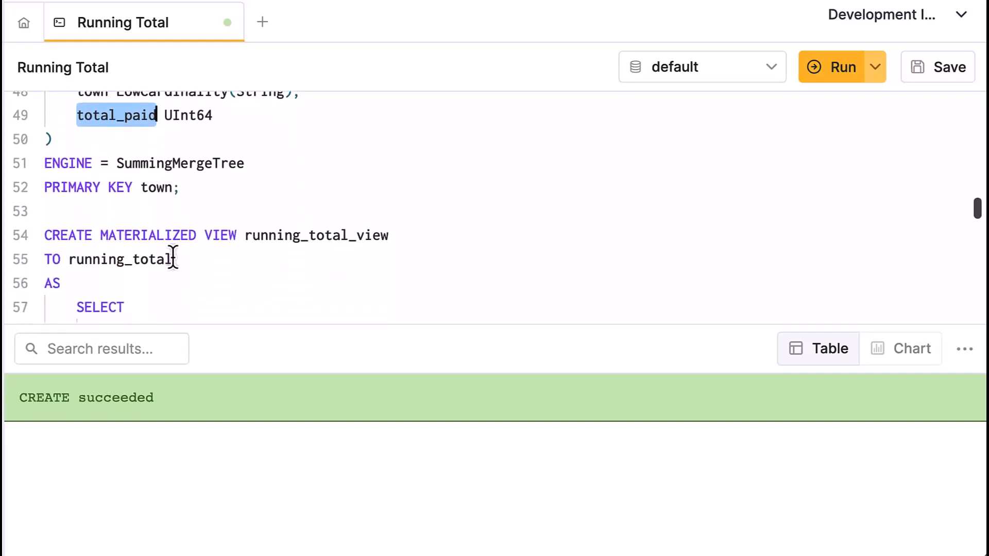
{"action": "scroll", "scroll_direction": "down", "scroll_amount": 3}
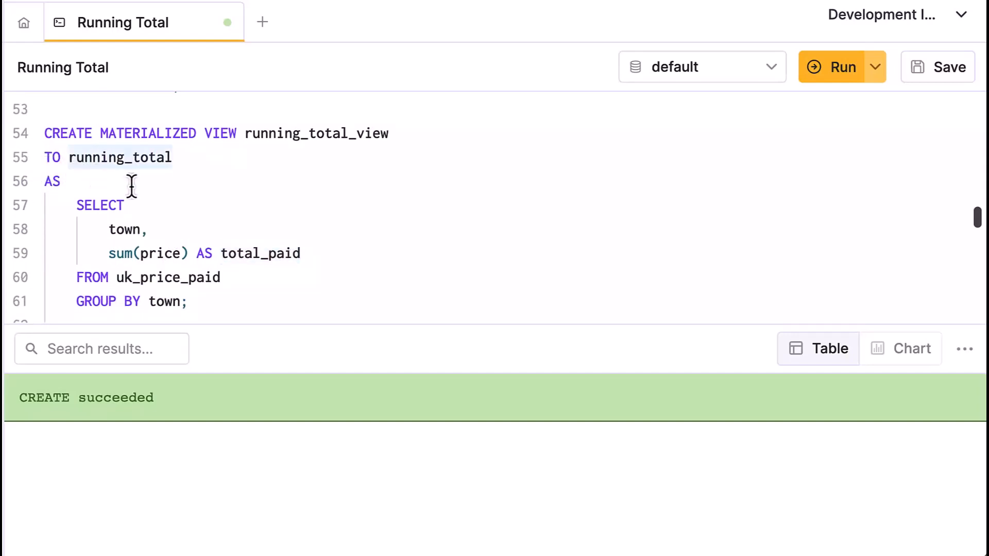
{"action": "mouse_move", "coordinate": [58, 219]}
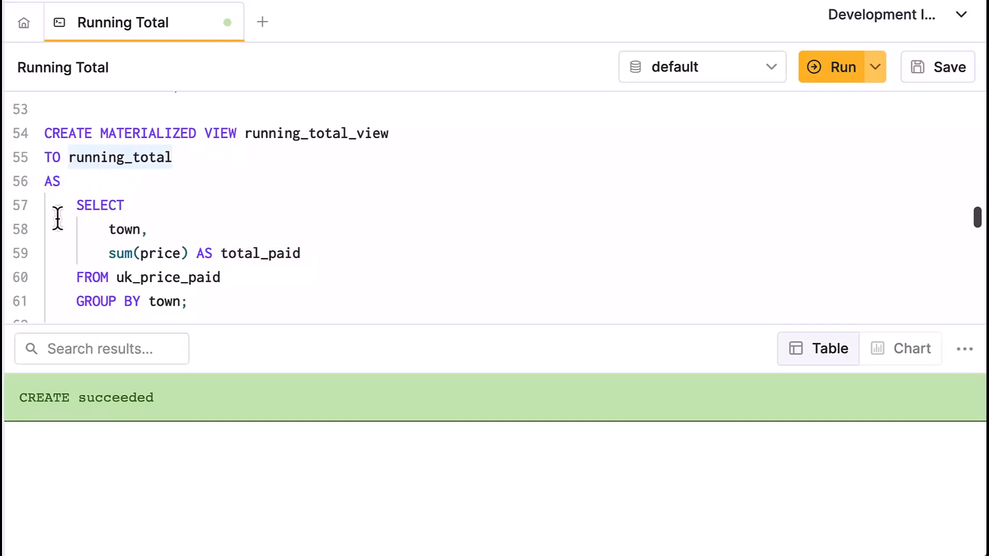
{"action": "mouse_move", "coordinate": [100, 230]}
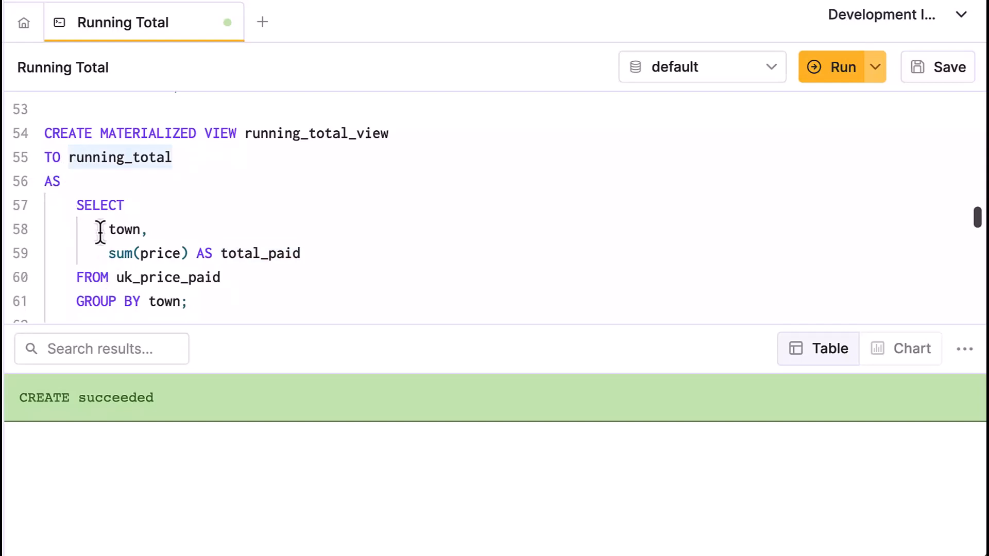
{"action": "mouse_move", "coordinate": [187, 265]}
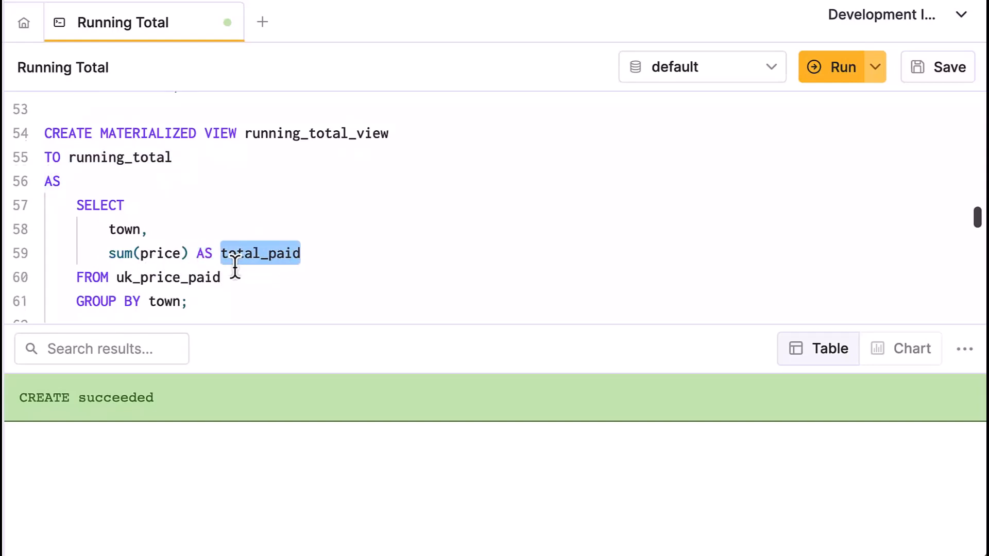
{"action": "scroll", "scroll_direction": "up", "scroll_amount": 3}
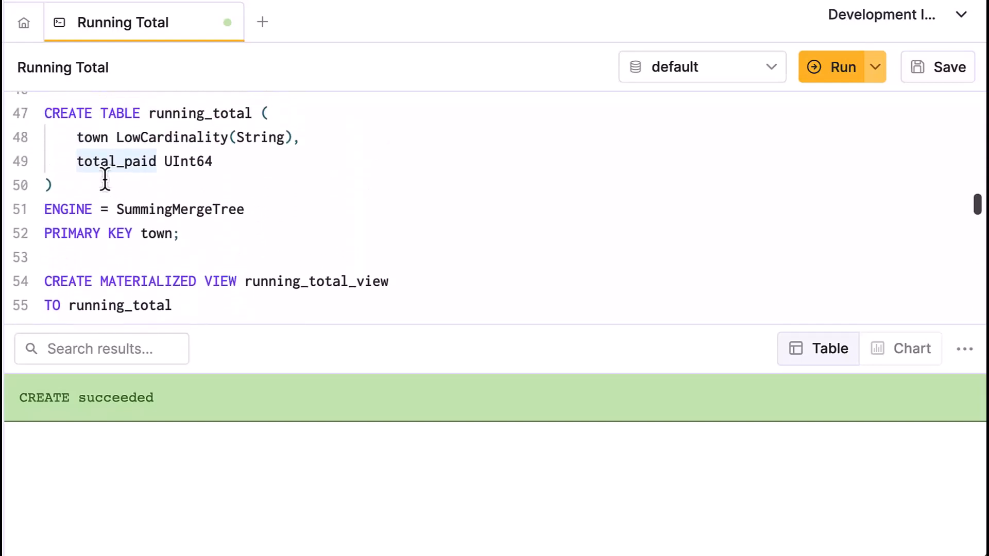
{"action": "scroll", "scroll_direction": "down", "scroll_amount": 3}
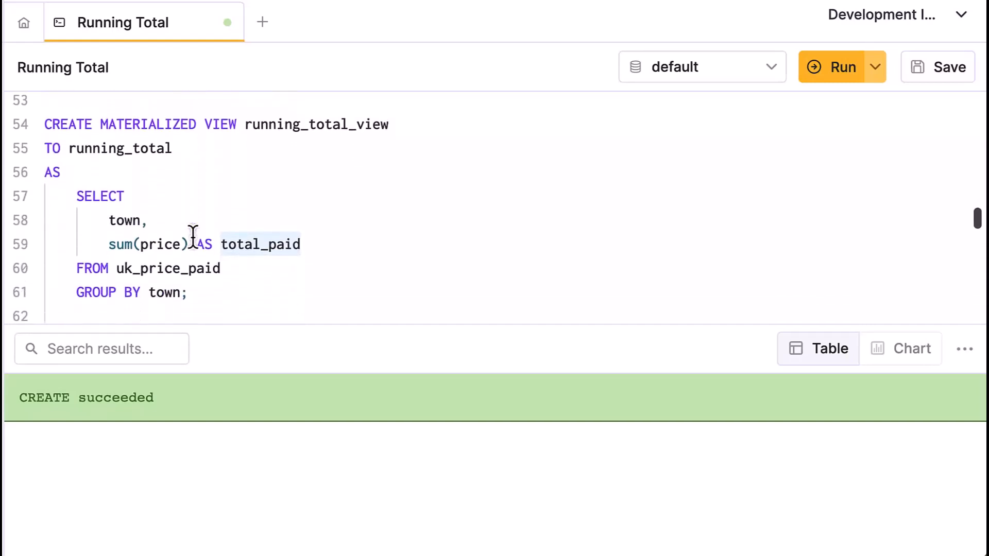
{"action": "left_click", "coordinate": [841, 67]}
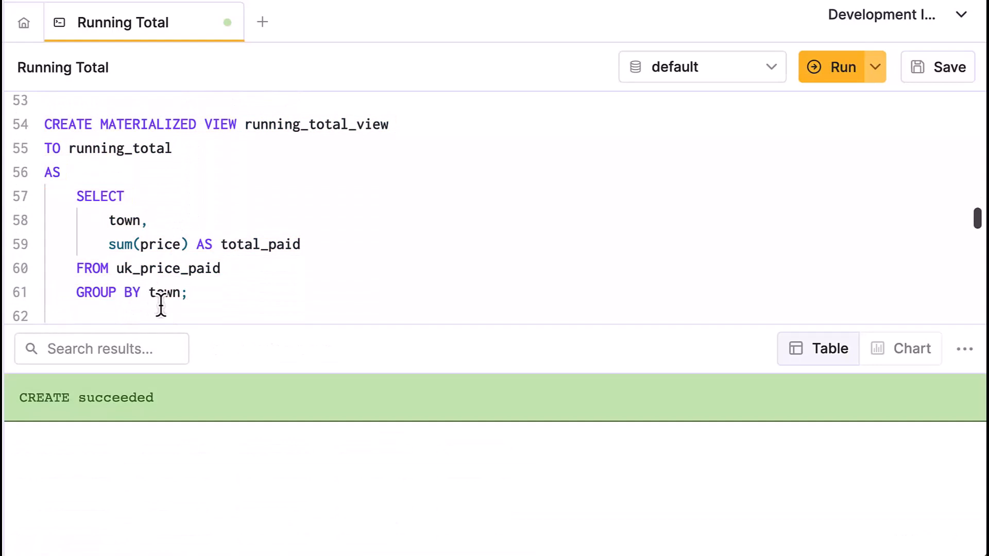
{"action": "scroll", "scroll_direction": "up", "scroll_amount": 3}
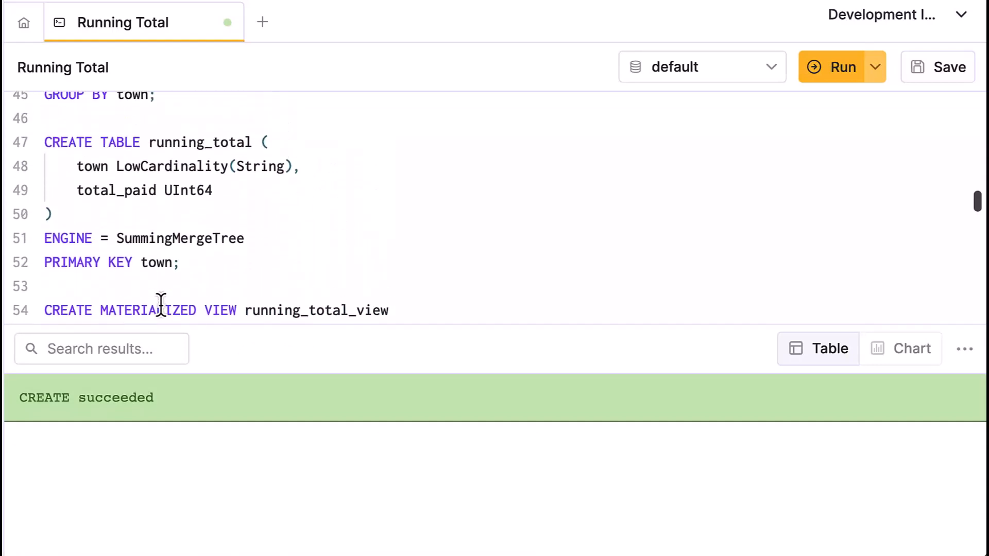
{"action": "mouse_move", "coordinate": [139, 271]}
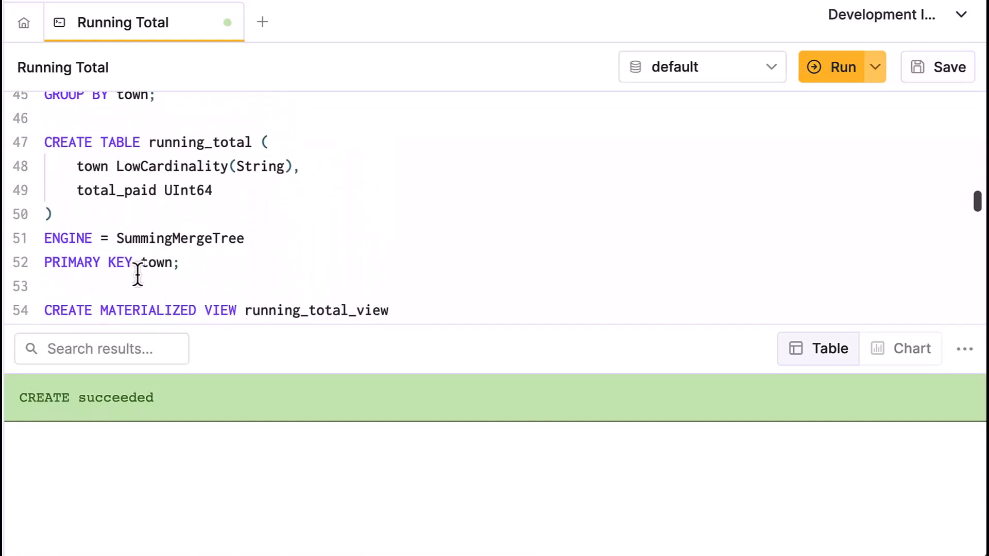
{"action": "scroll", "scroll_direction": "down", "scroll_amount": 3}
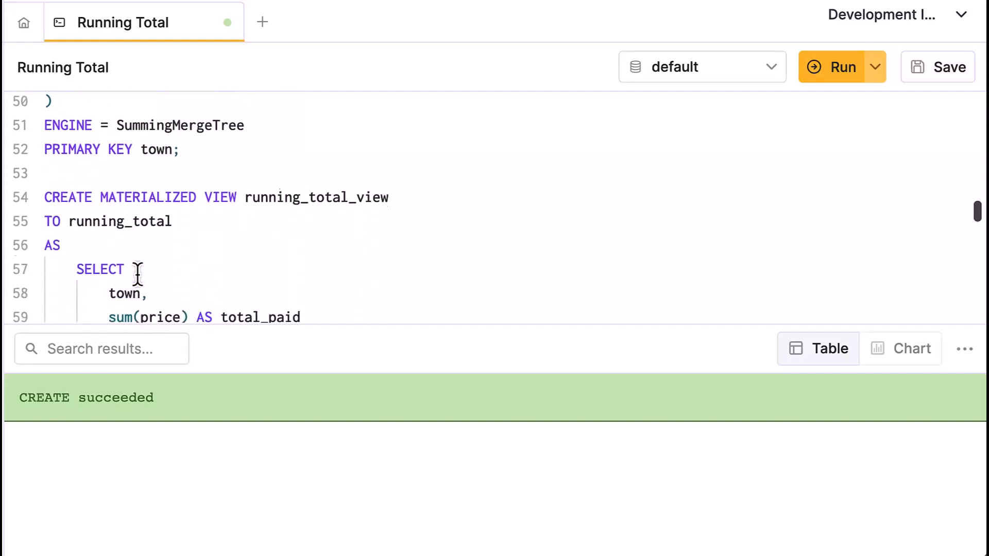
{"action": "scroll", "scroll_direction": "down", "scroll_amount": 3}
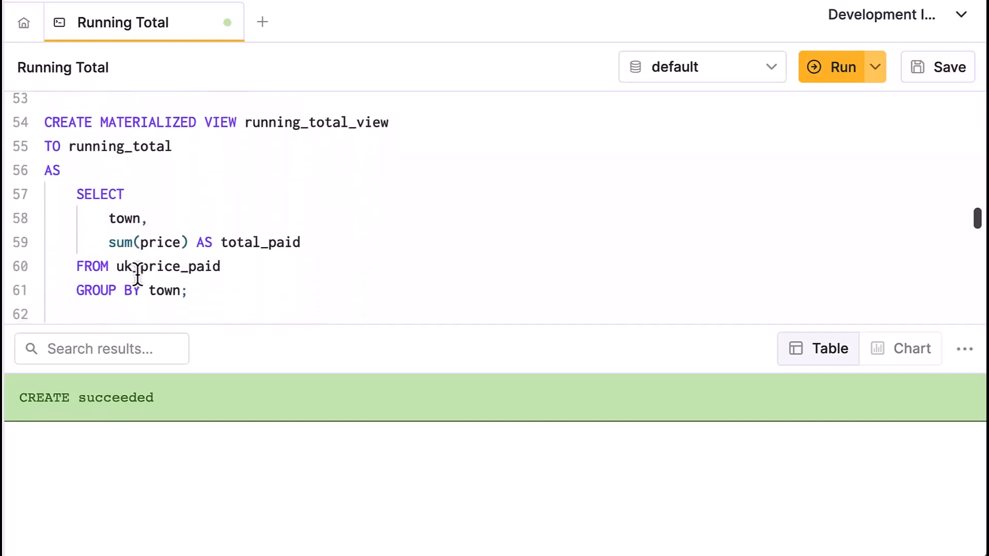
{"action": "scroll", "scroll_direction": "down", "scroll_amount": 3}
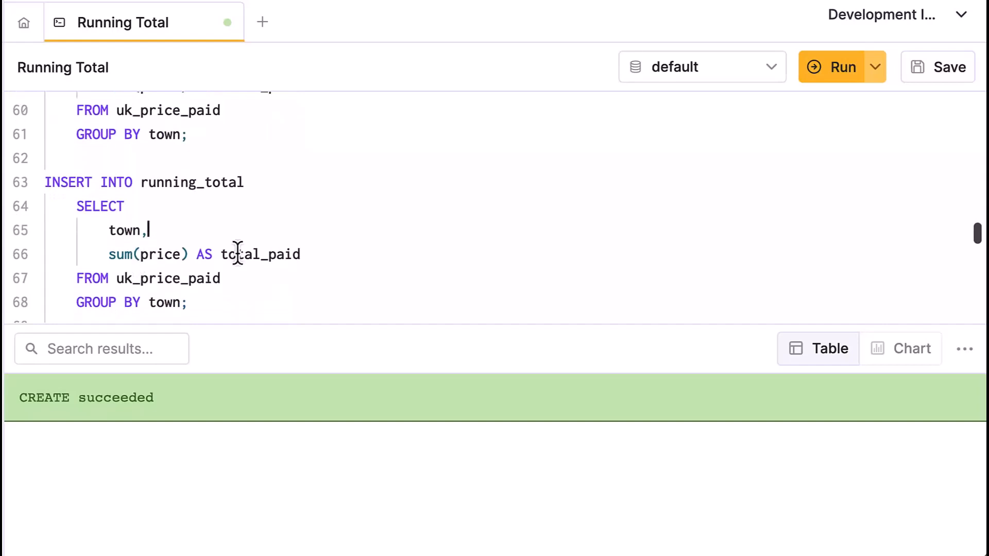
Step: Backfill running_total from uk_price_paid by town and query it, listing 1,172 towns with total_paid
{"action": "left_click", "coordinate": [833, 67]}
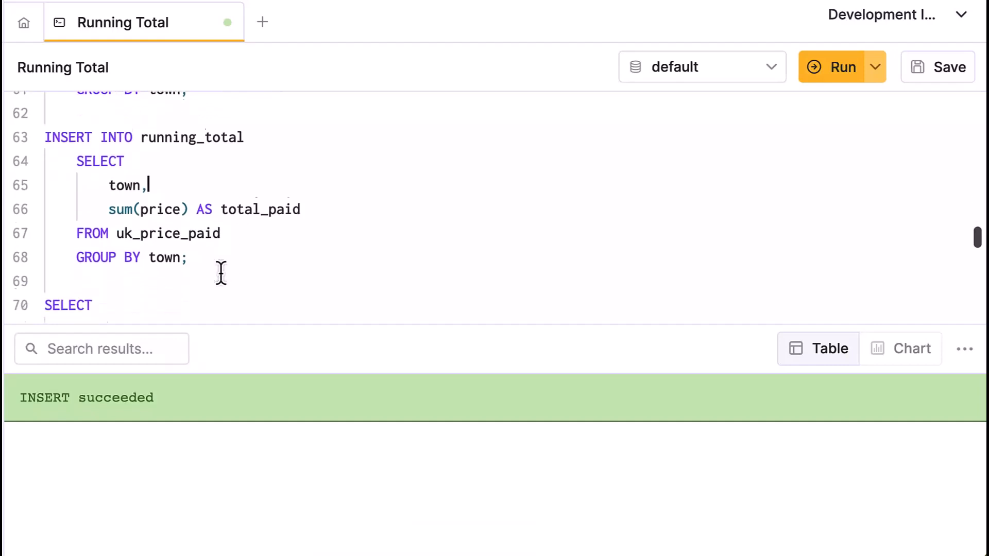
{"action": "left_click", "coordinate": [842, 67]}
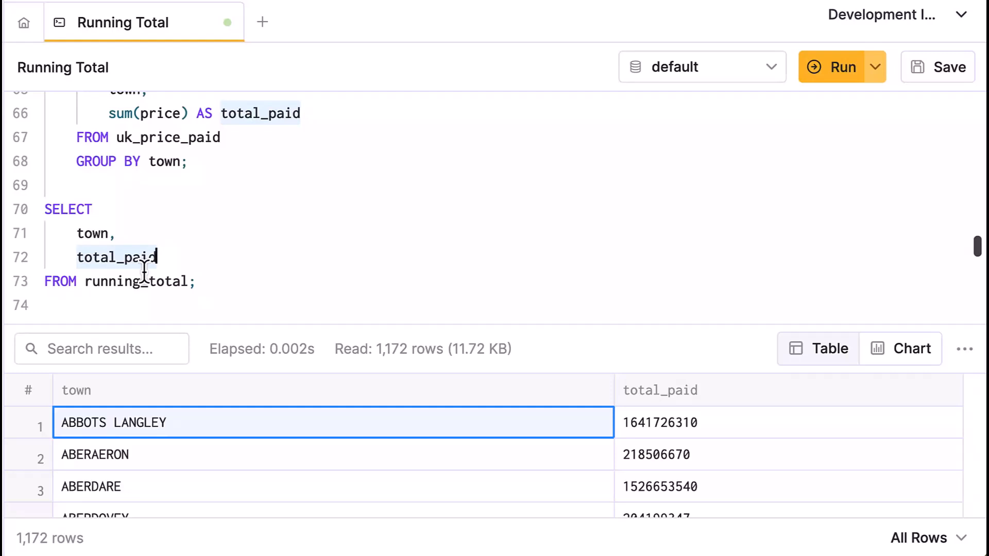
{"action": "mouse_move", "coordinate": [234, 314]}
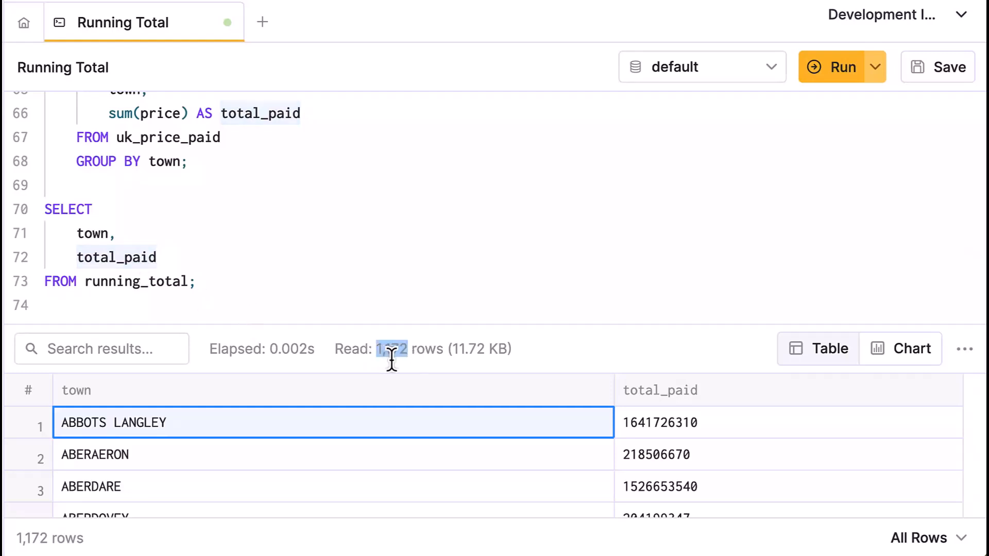
{"action": "mouse_move", "coordinate": [491, 389]}
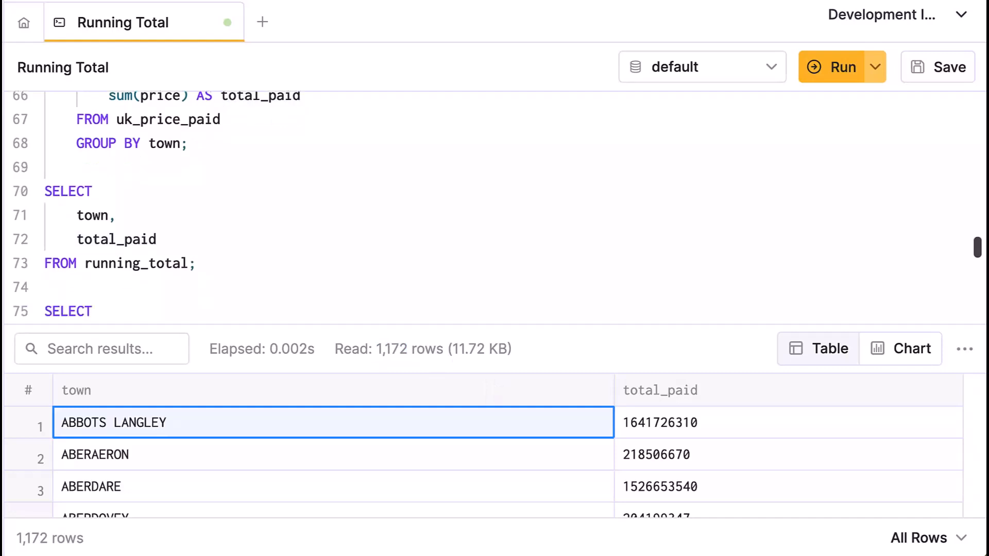
{"action": "scroll", "scroll_direction": "down", "scroll_amount": 3}
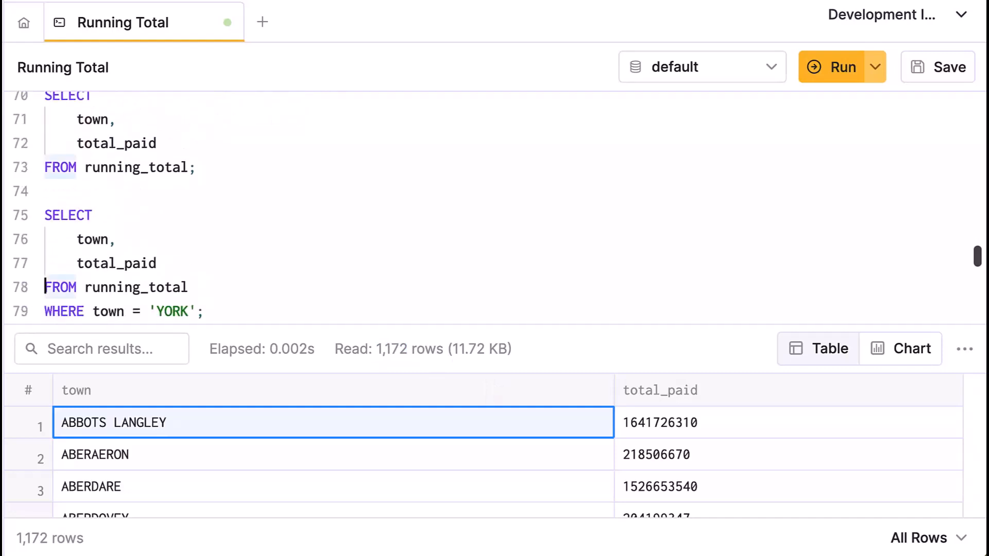
{"action": "scroll", "scroll_direction": "down", "scroll_amount": 3}
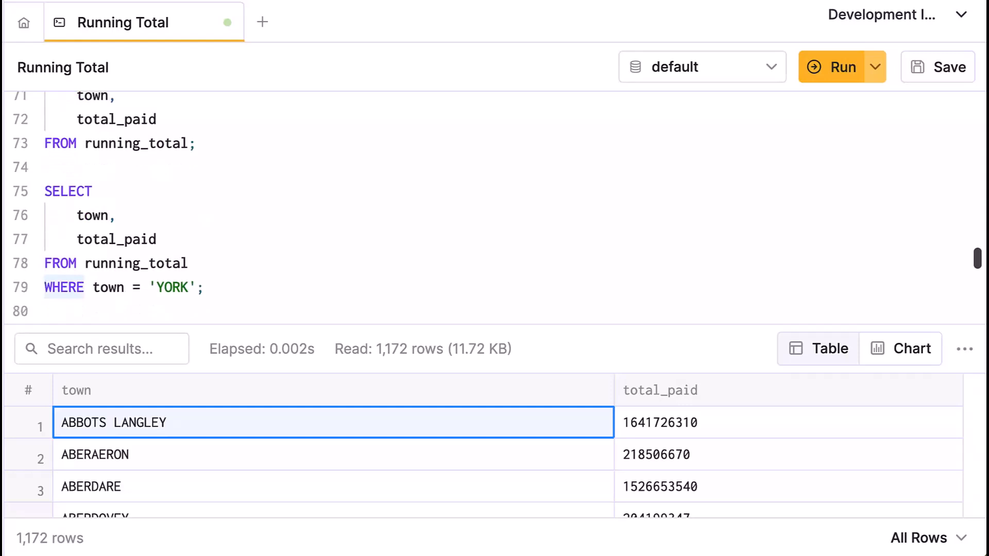
{"action": "left_click", "coordinate": [841, 67]}
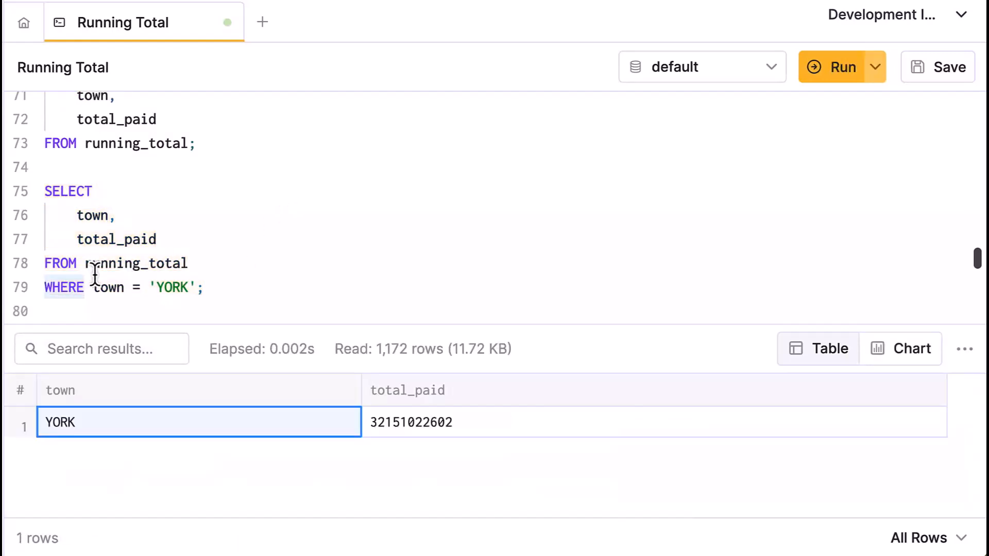
{"action": "double_click", "coordinate": [136, 262]}
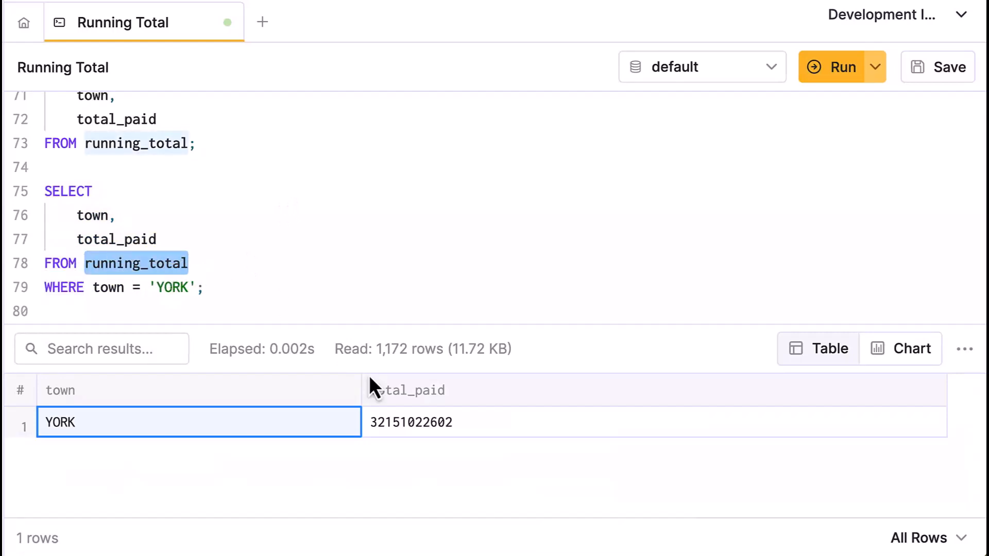
{"action": "mouse_move", "coordinate": [386, 432]}
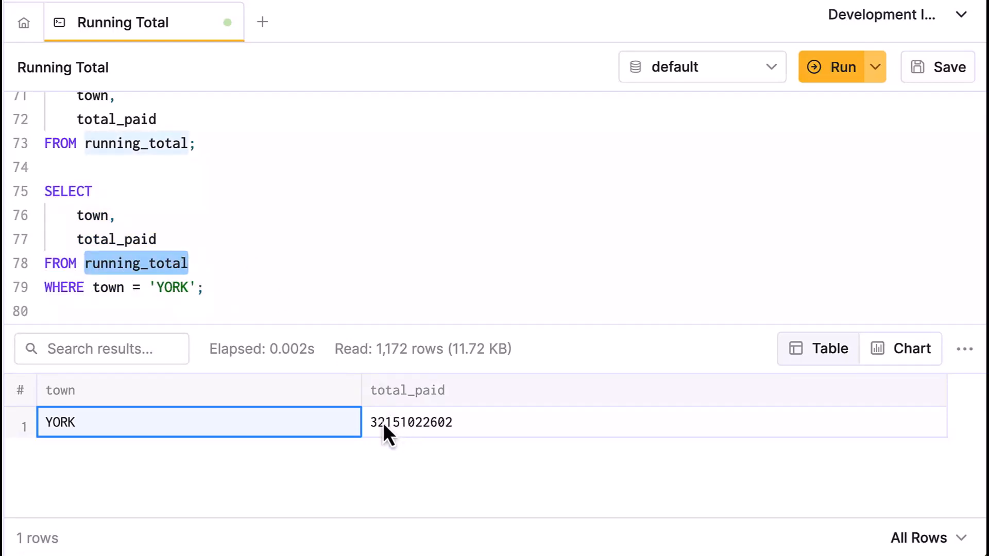
{"action": "mouse_move", "coordinate": [440, 435]}
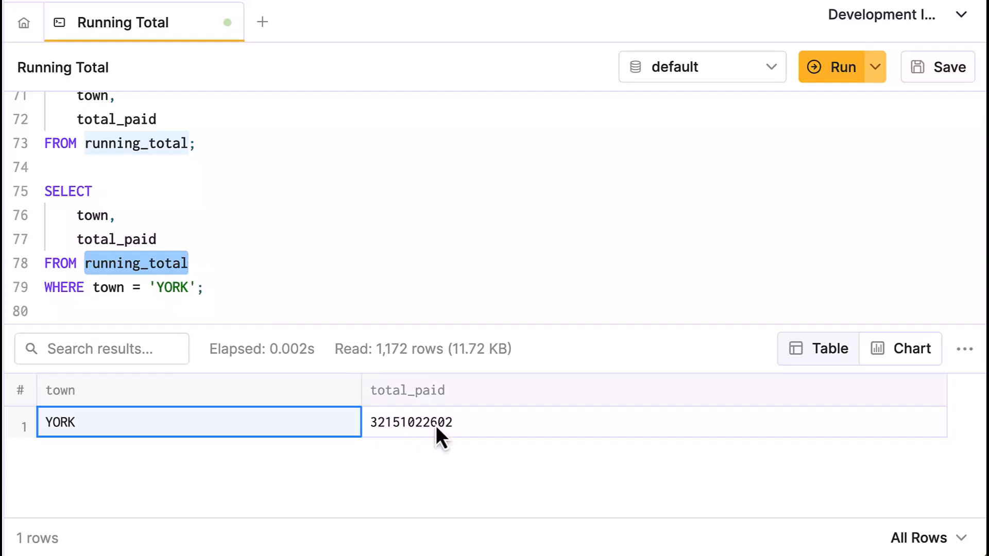
{"action": "mouse_move", "coordinate": [288, 309]}
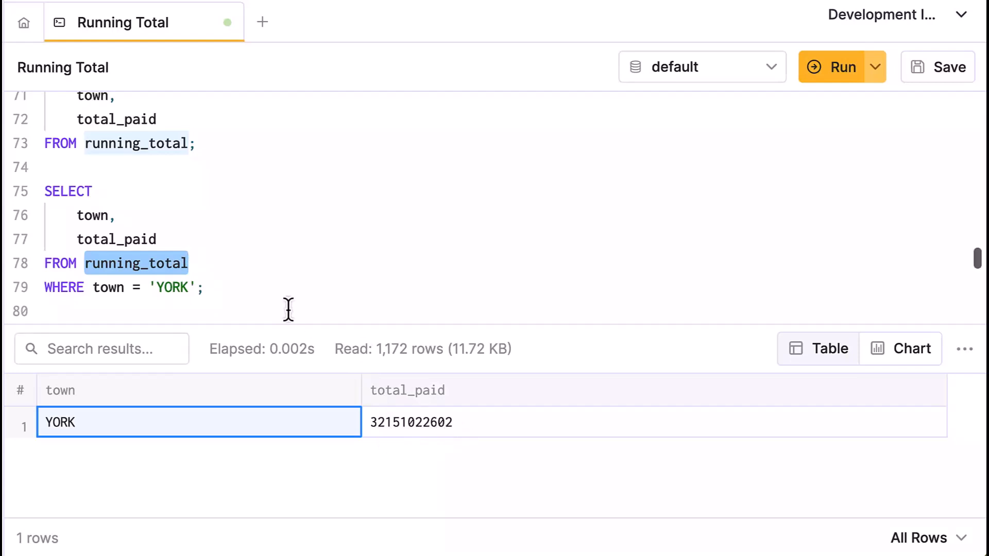
{"action": "scroll", "scroll_direction": "down", "scroll_amount": 3}
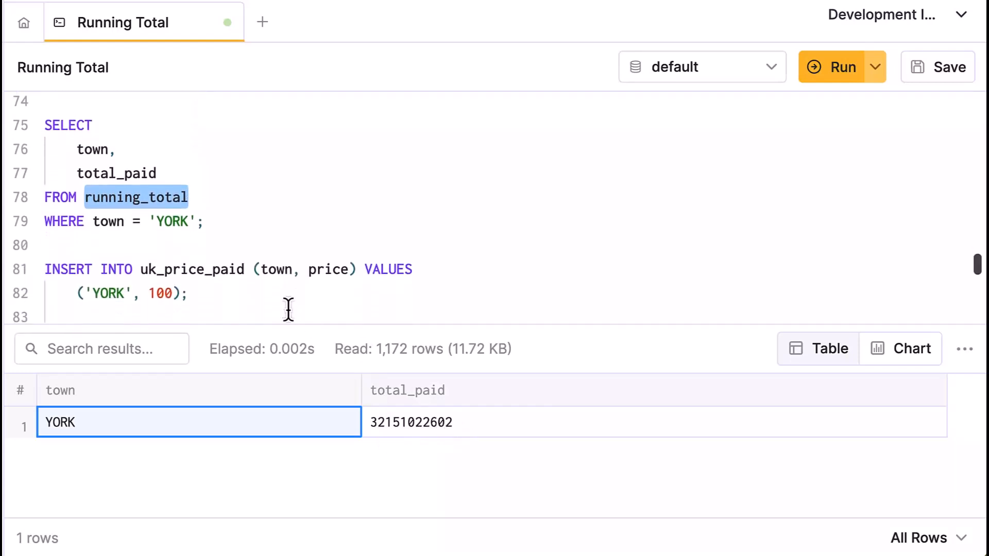
{"action": "left_click", "coordinate": [182, 293]}
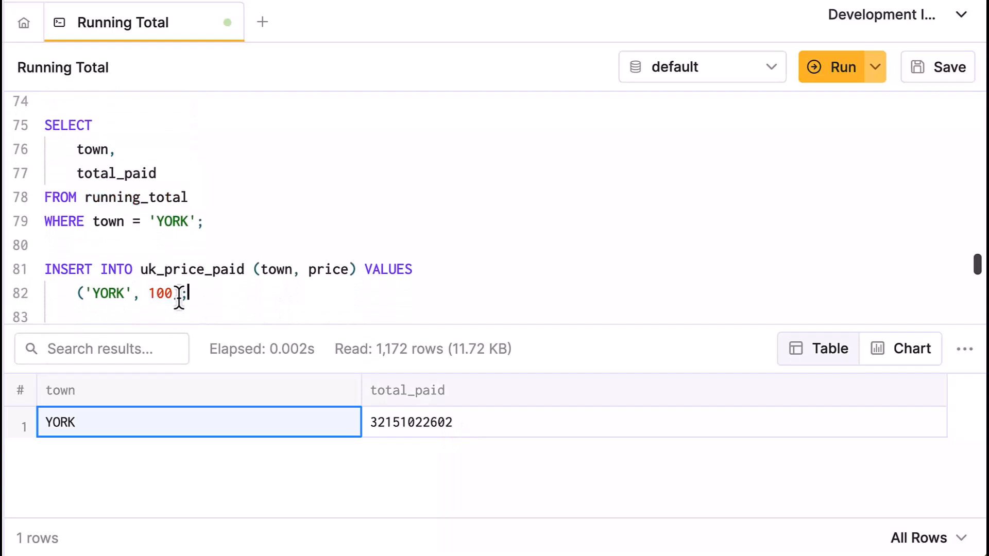
{"action": "left_click", "coordinate": [833, 67]}
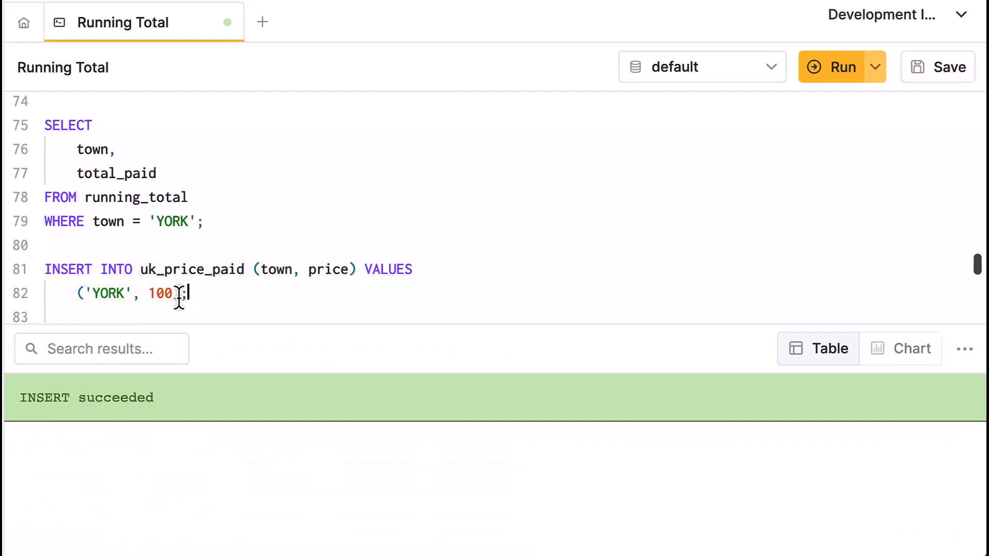
{"action": "mouse_move", "coordinate": [189, 256]}
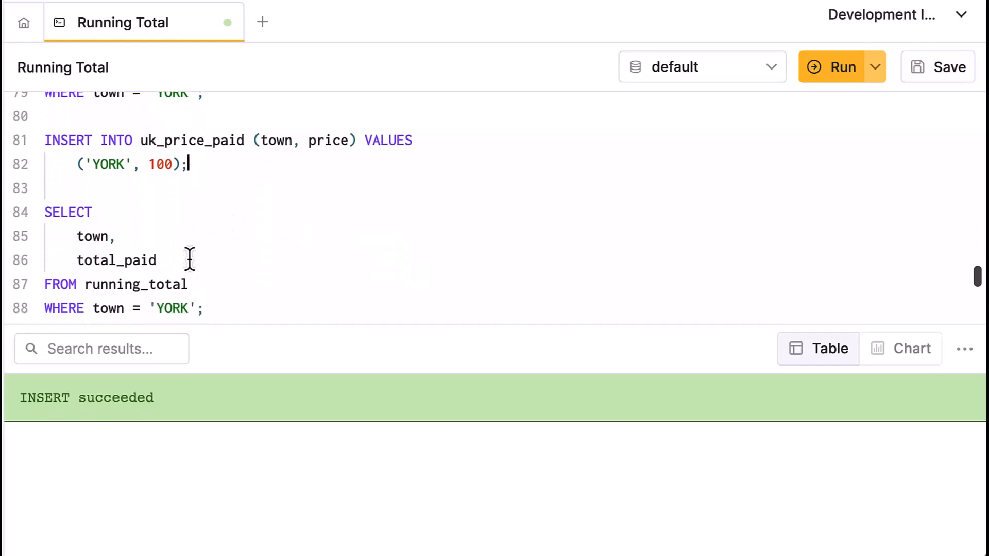
{"action": "left_click", "coordinate": [842, 67]}
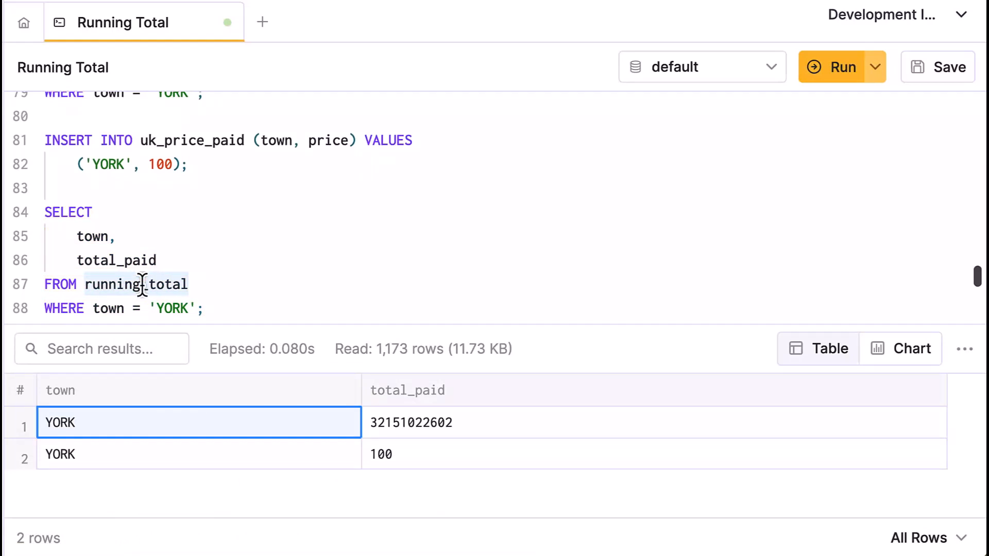
{"action": "scroll", "scroll_direction": "up", "scroll_amount": 3}
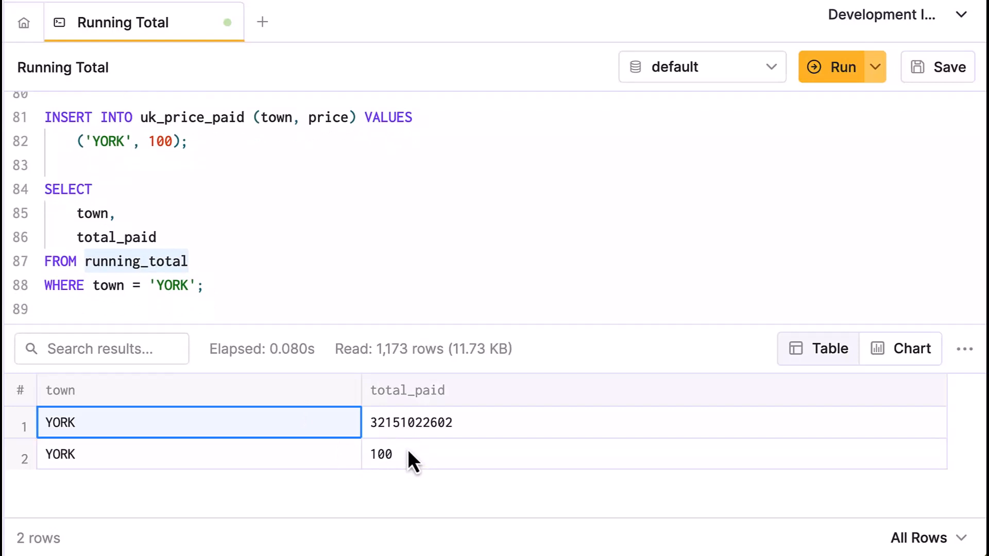
{"action": "mouse_move", "coordinate": [234, 268]}
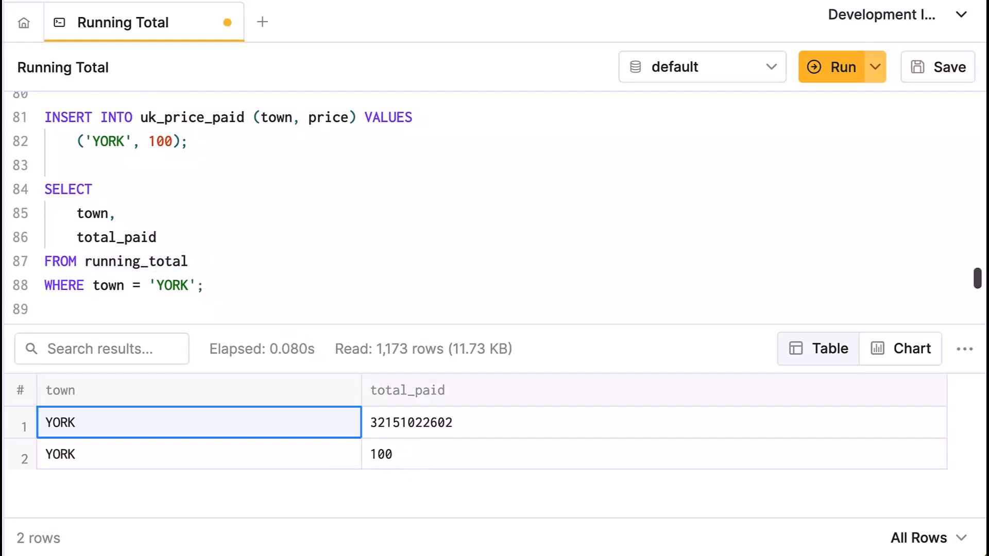
{"action": "left_click", "coordinate": [833, 67]}
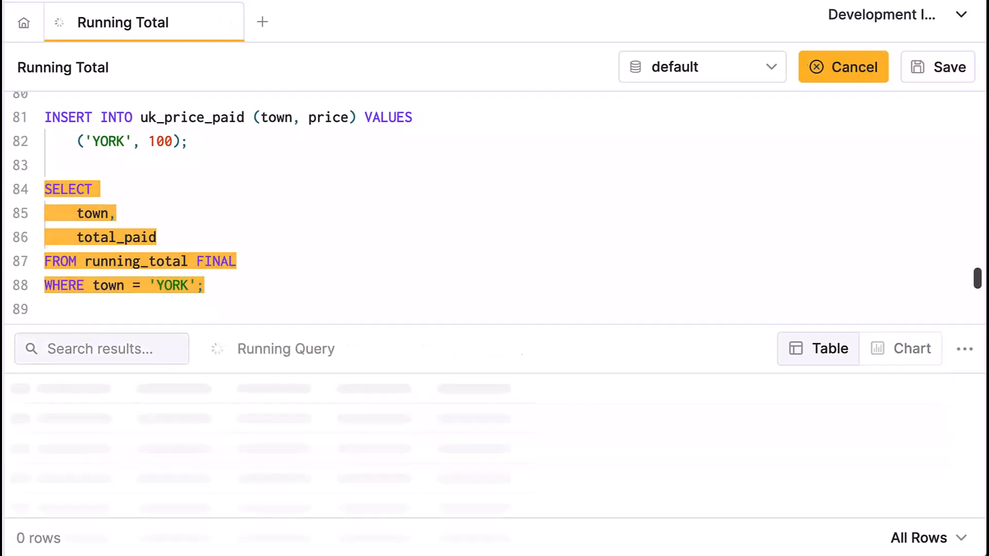
{"action": "left_click", "coordinate": [841, 67]}
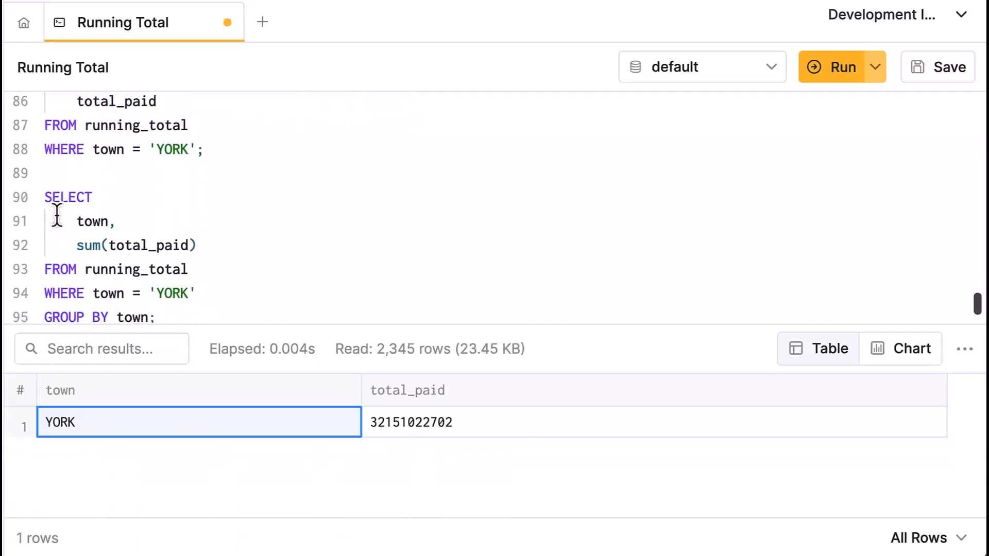
{"action": "scroll", "scroll_direction": "up", "scroll_amount": 3}
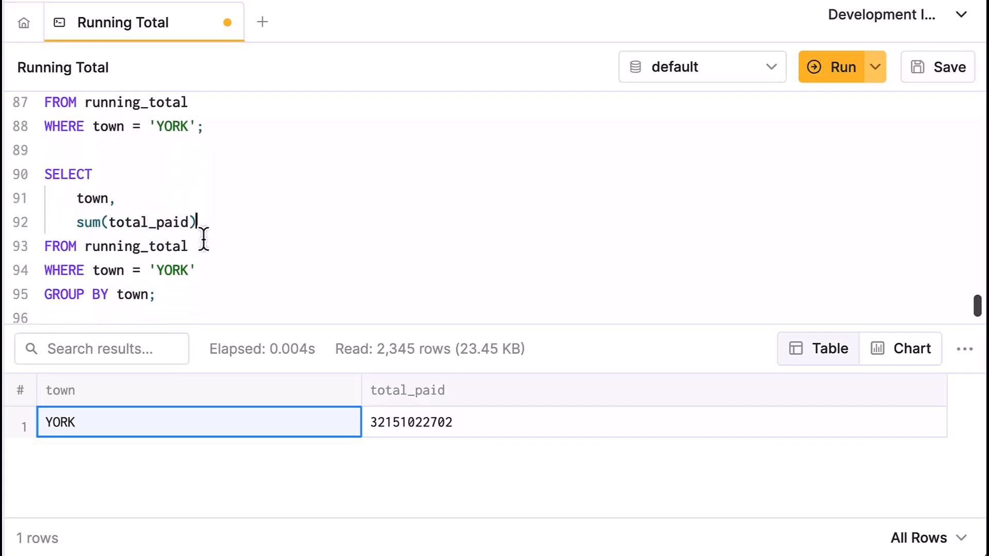
{"action": "left_click", "coordinate": [842, 67]}
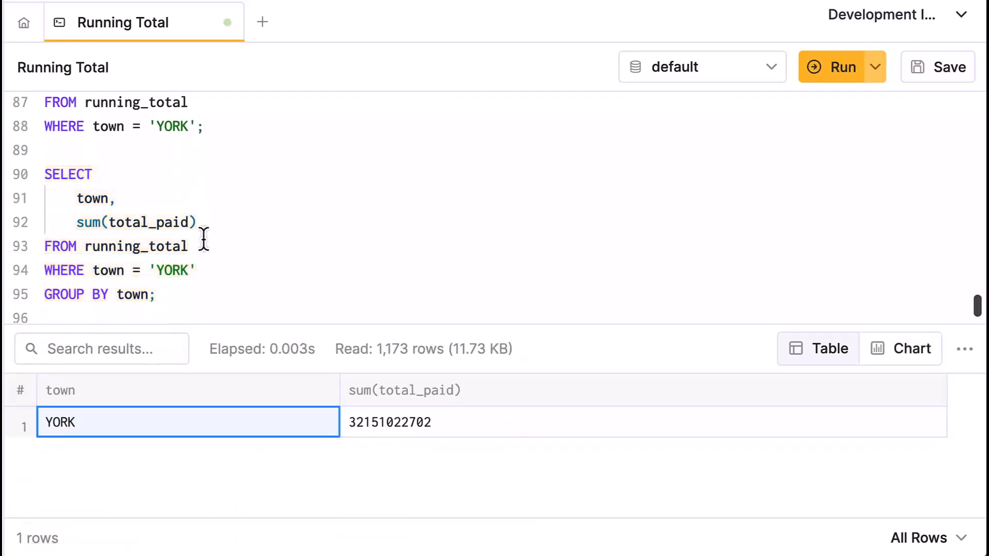